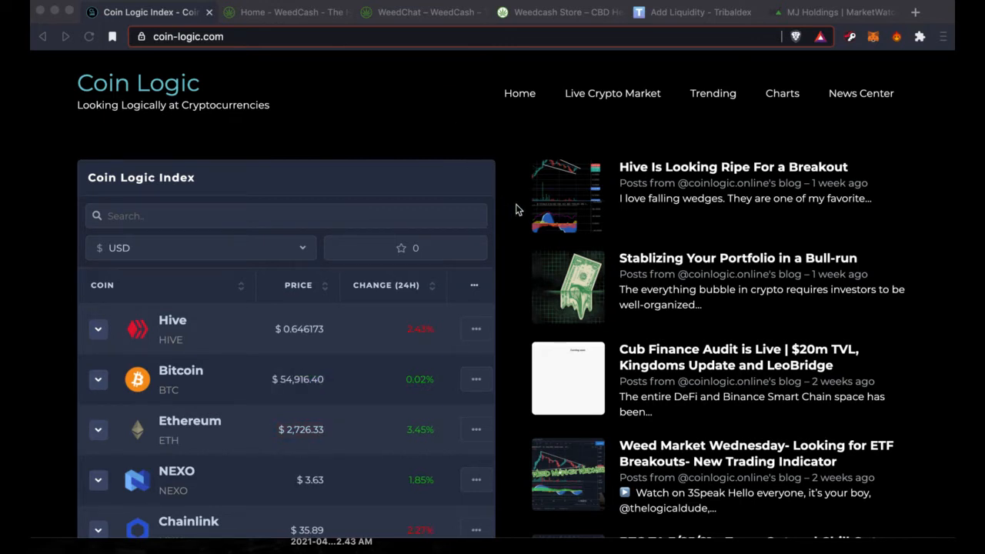
Scroll down through the current page's content before moving on.
scroll("down", 3)
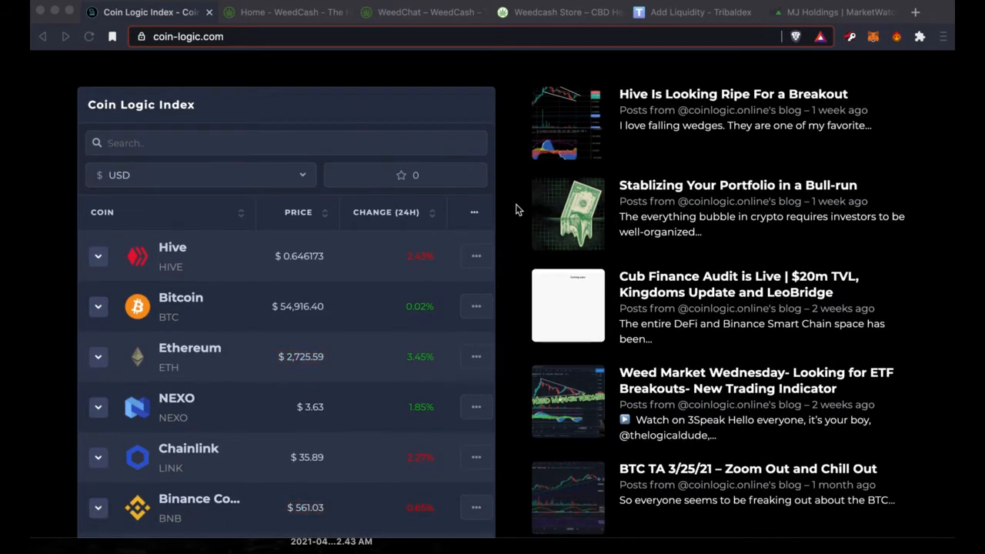
scroll("down", 3)
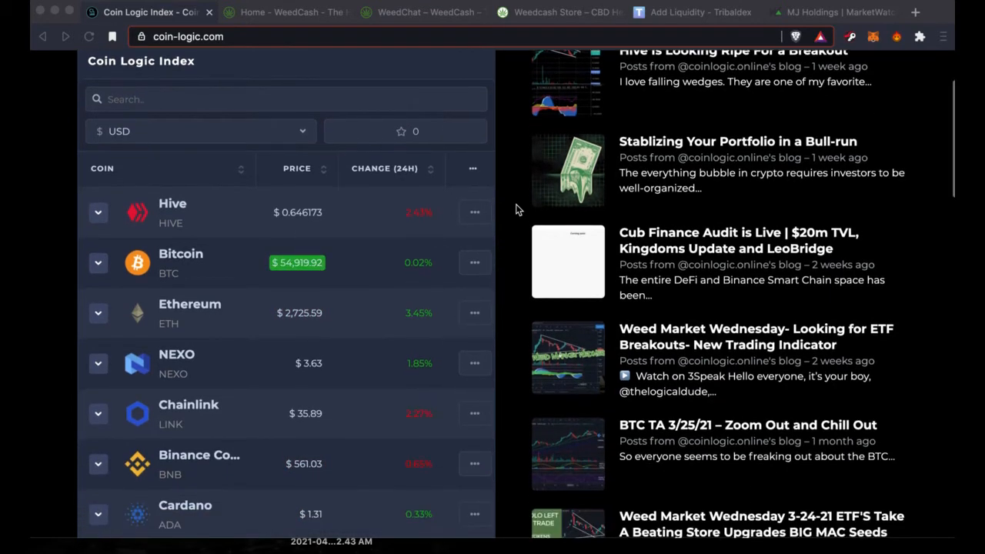
scroll("down", 3)
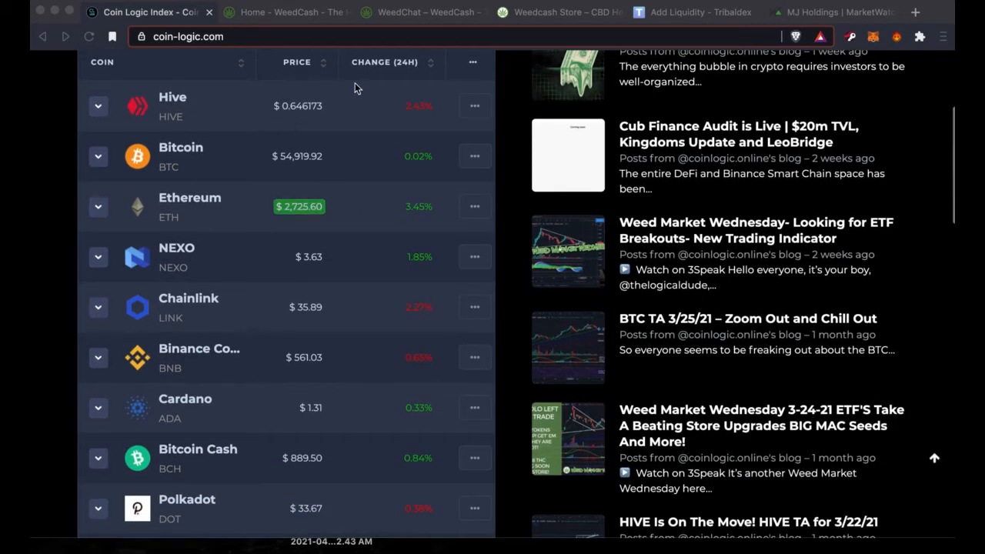
scroll("down", 3)
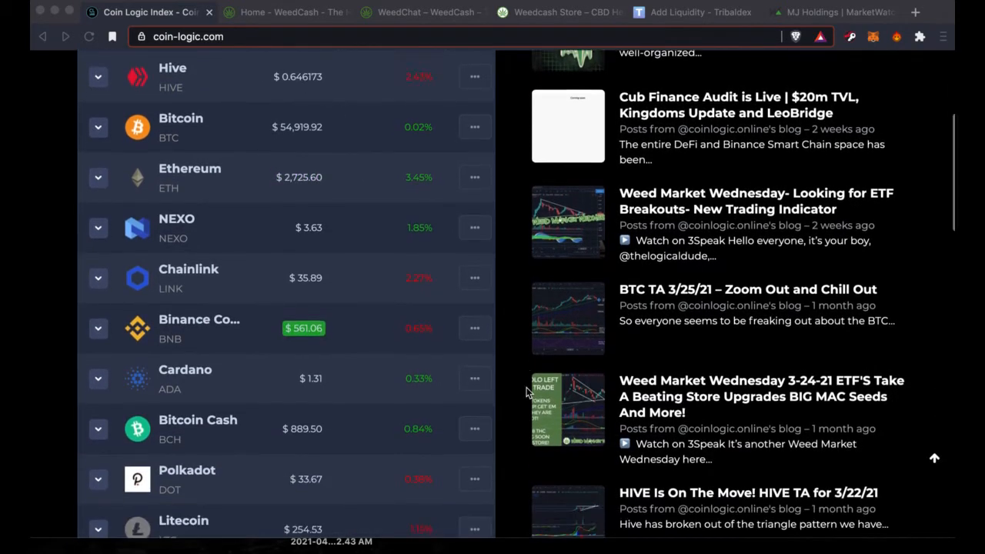
scroll("down", 3)
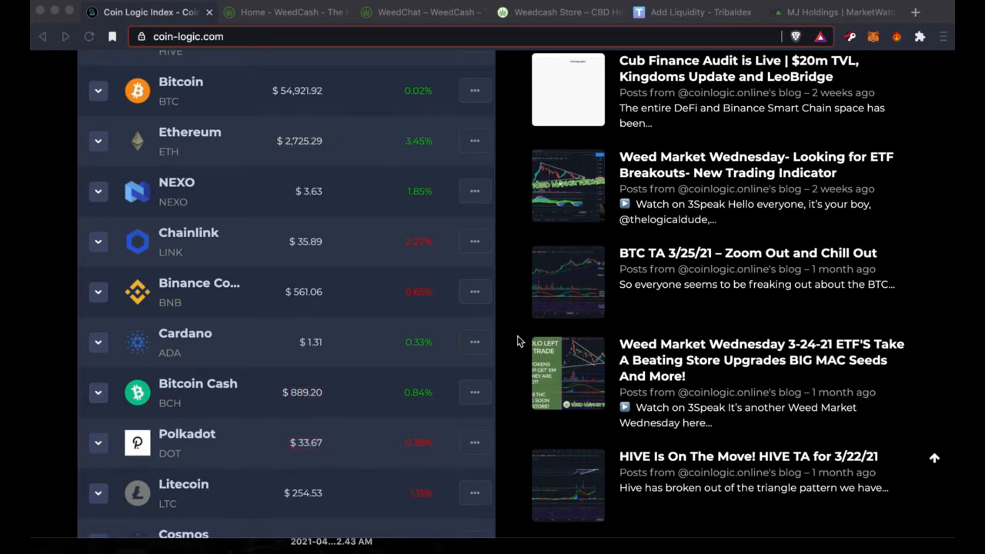
scroll("down", 3)
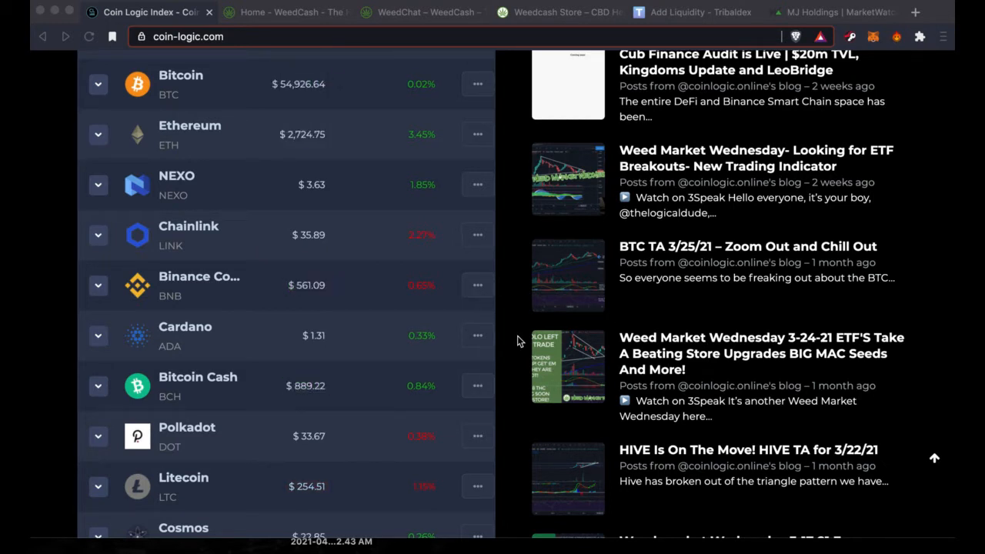
scroll("down", 3)
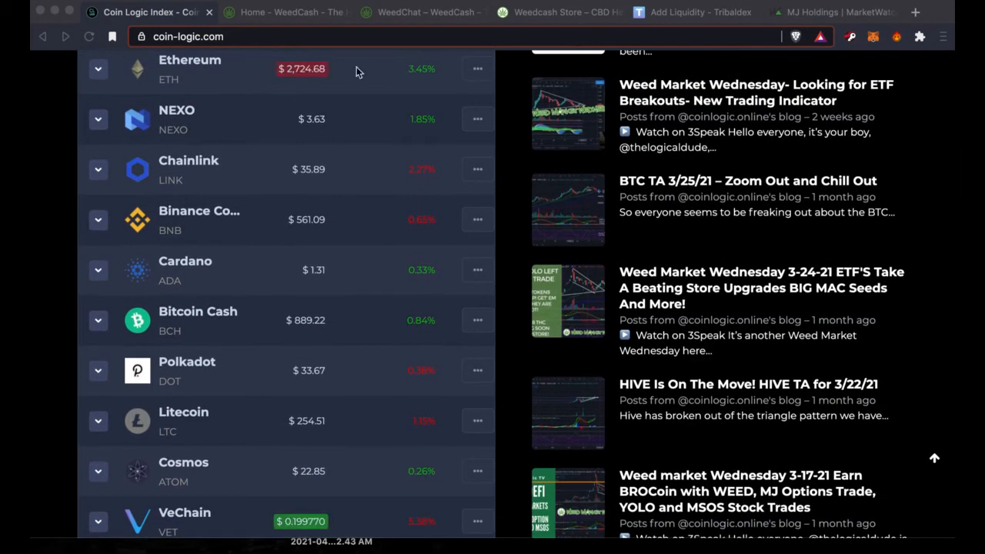
mouse_move(514, 296)
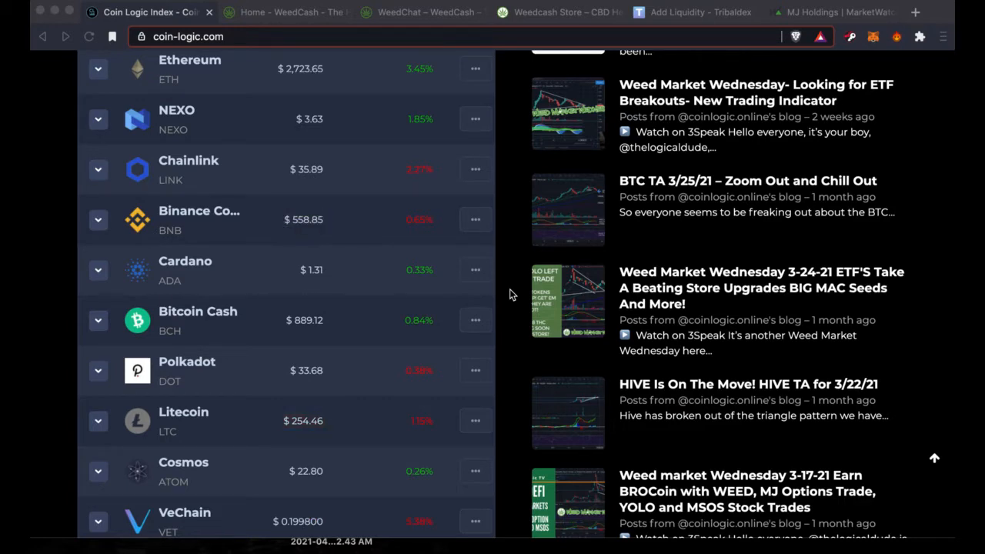
scroll("down", 3)
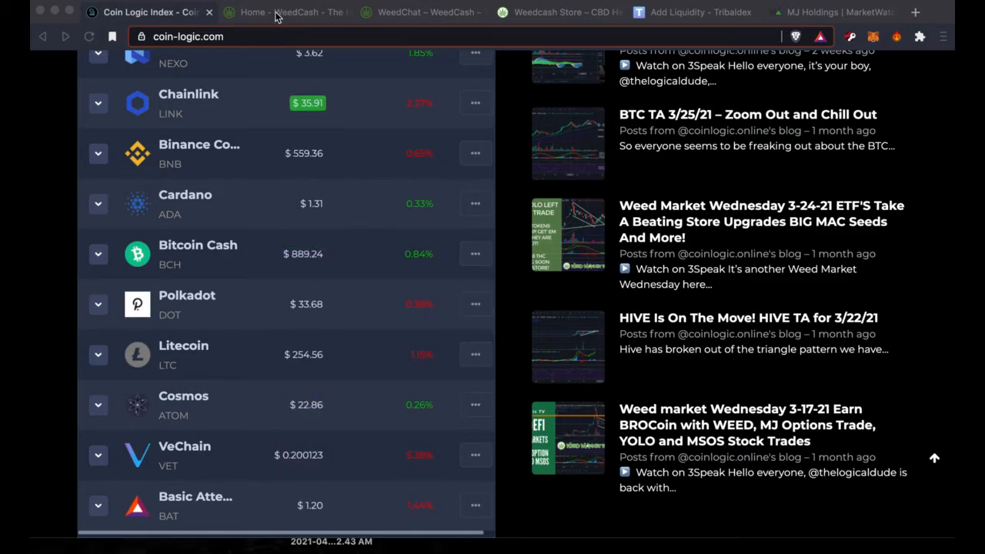
Bring up the WeedCash homepage and read down through its network intro sections.
left_click(284, 12)
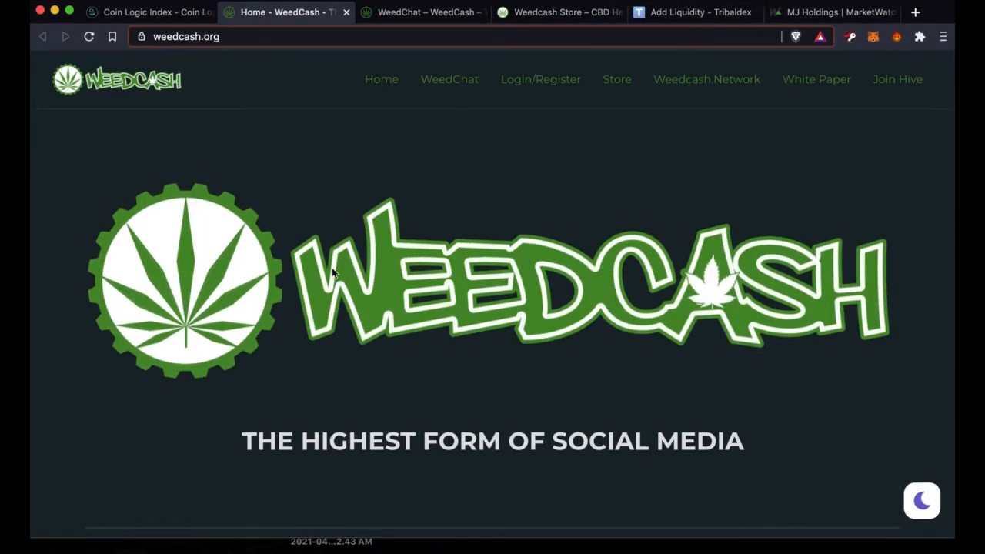
scroll("down", 3)
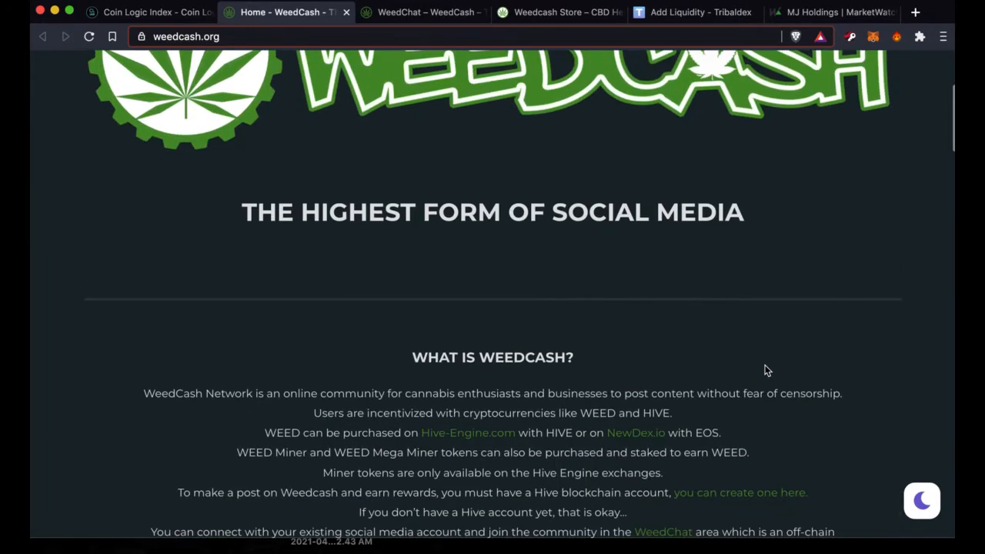
scroll("down", 3)
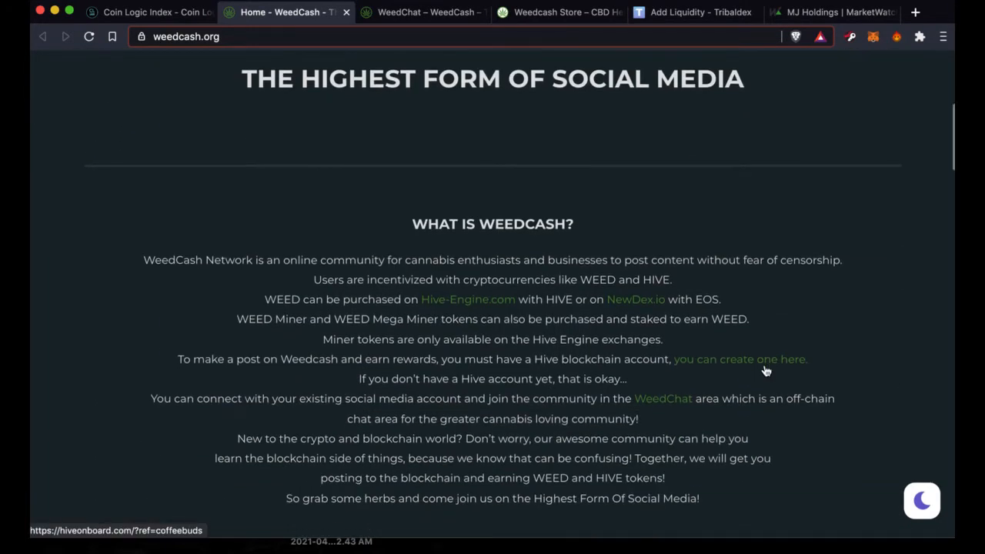
scroll("down", 3)
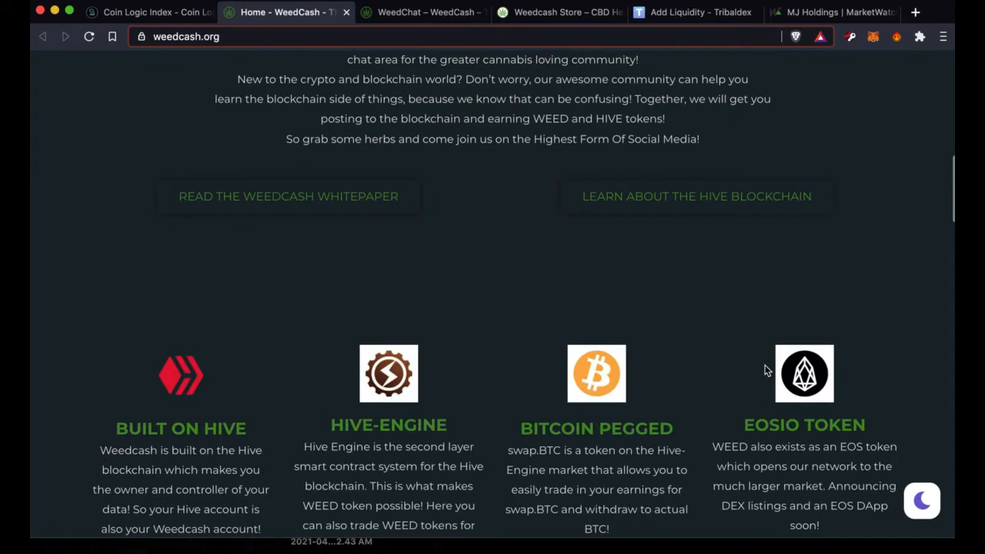
scroll("down", 3)
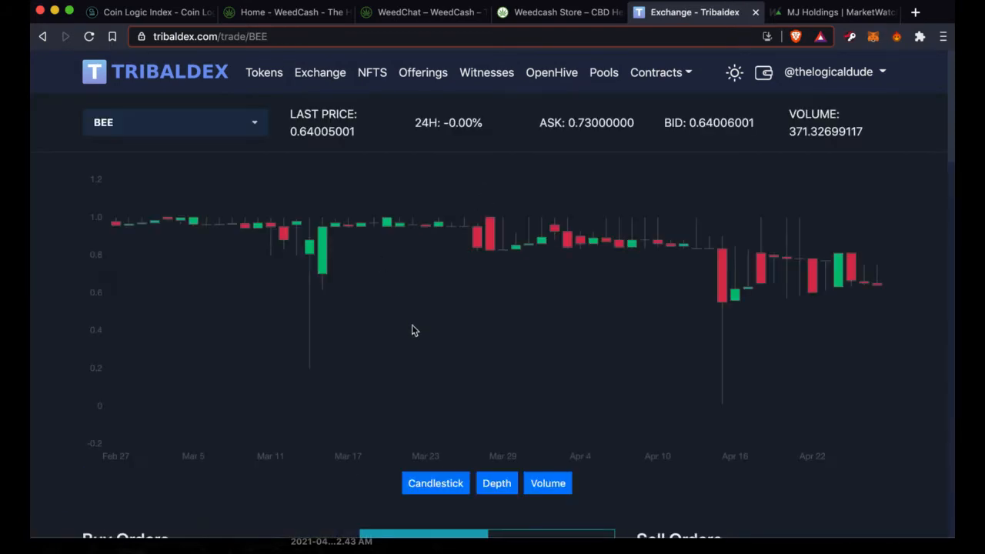
Switch the Tribaldex exchange from BEE to the WEED token via the token search.
left_click(175, 123)
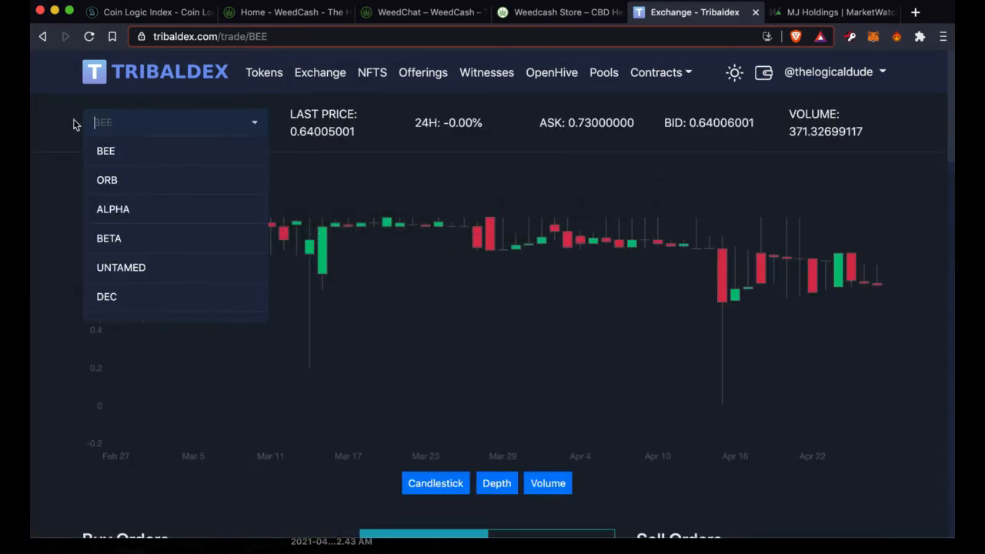
type("we")
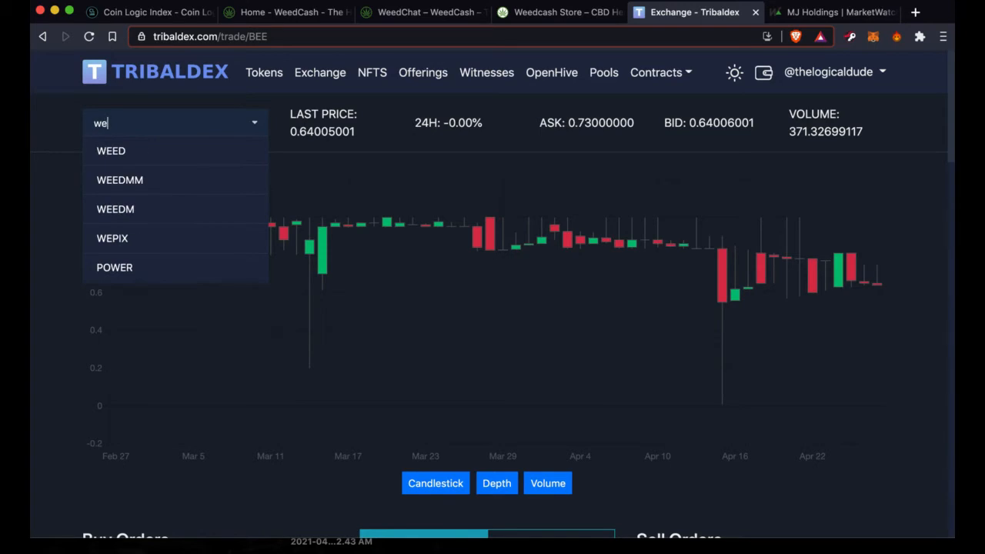
left_click(110, 151)
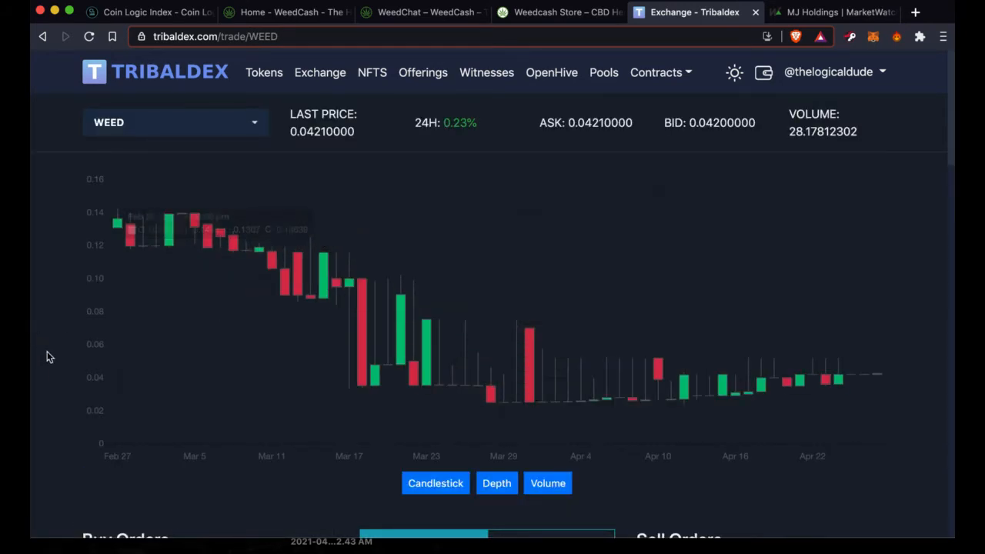
Review the WEED price chart and its Buy Orders and Sell Orders tables.
scroll("down", 3)
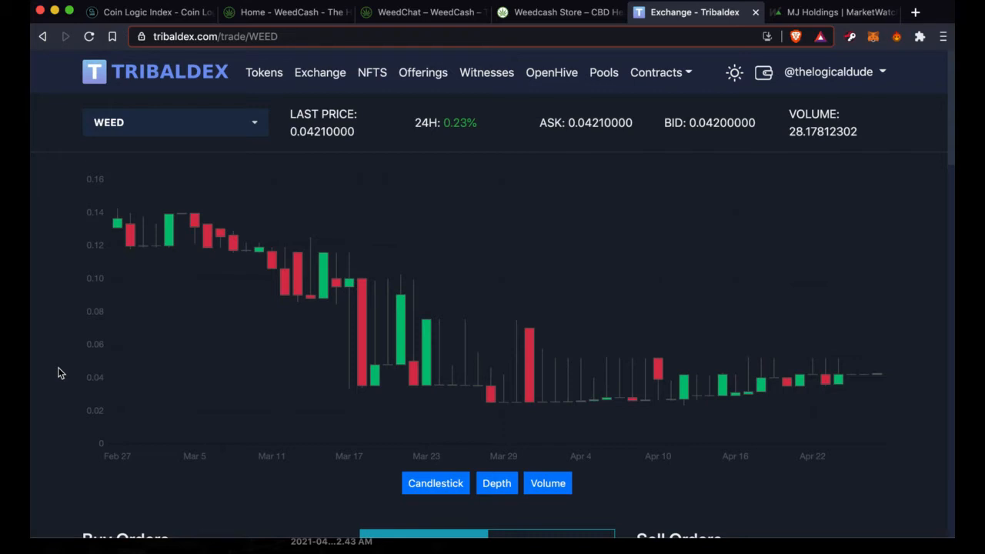
mouse_move(50, 424)
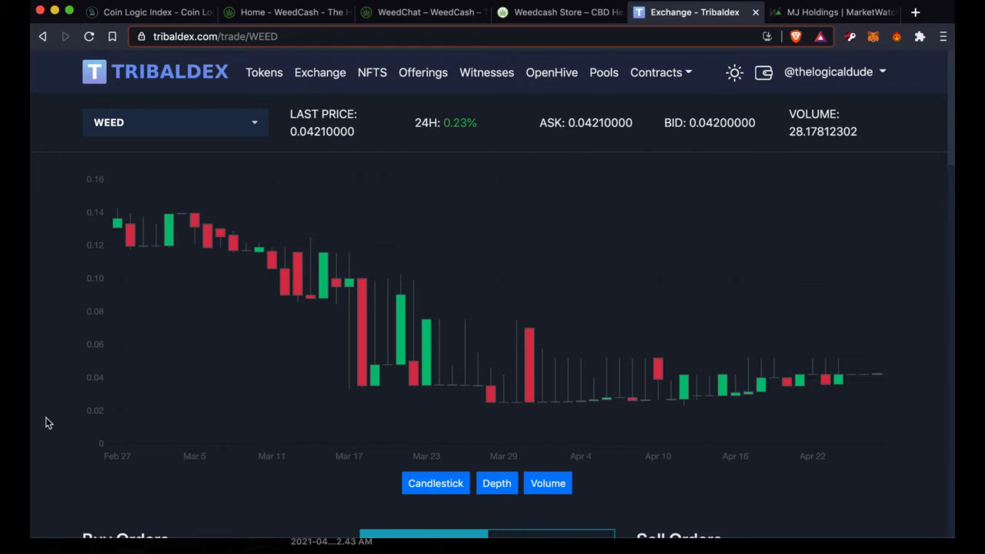
scroll("down", 3)
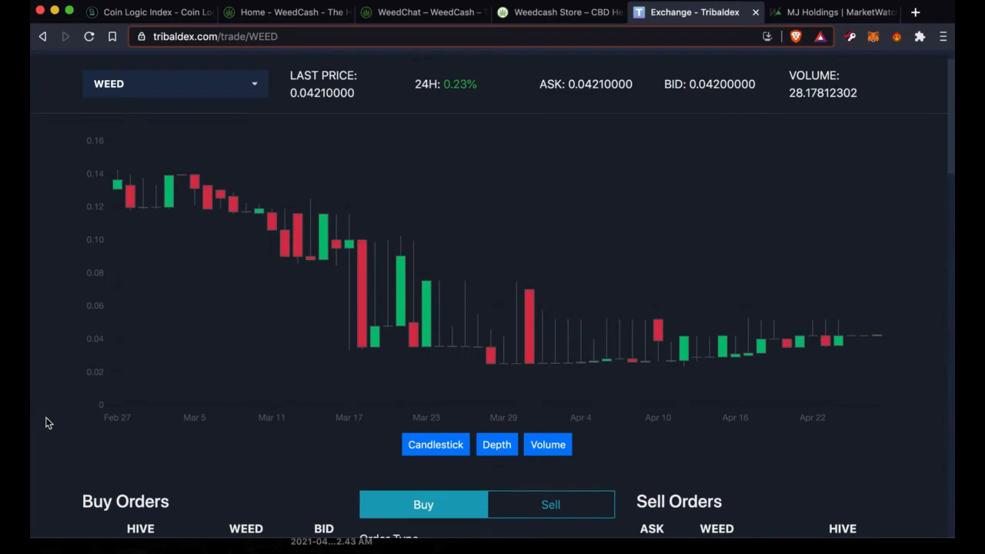
scroll("down", 3)
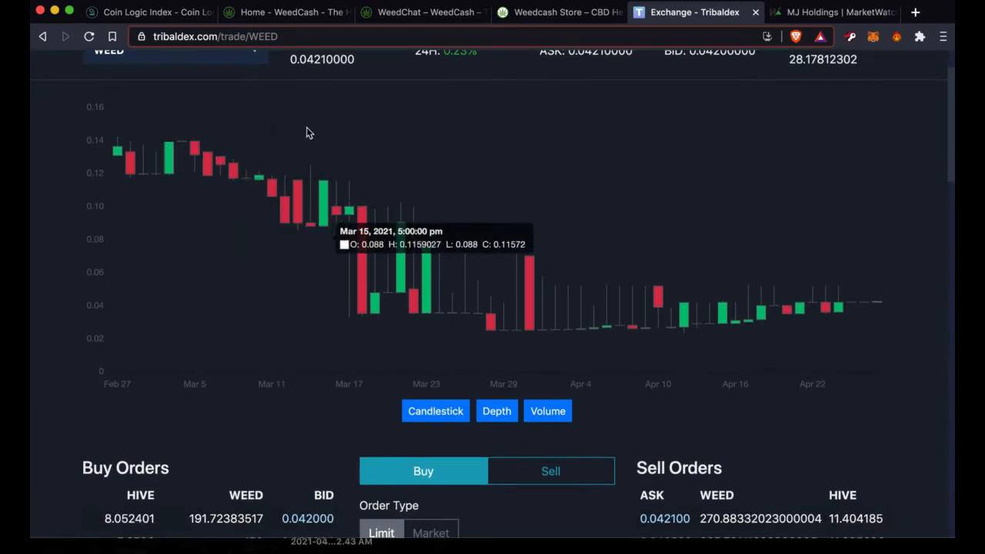
mouse_move(840, 477)
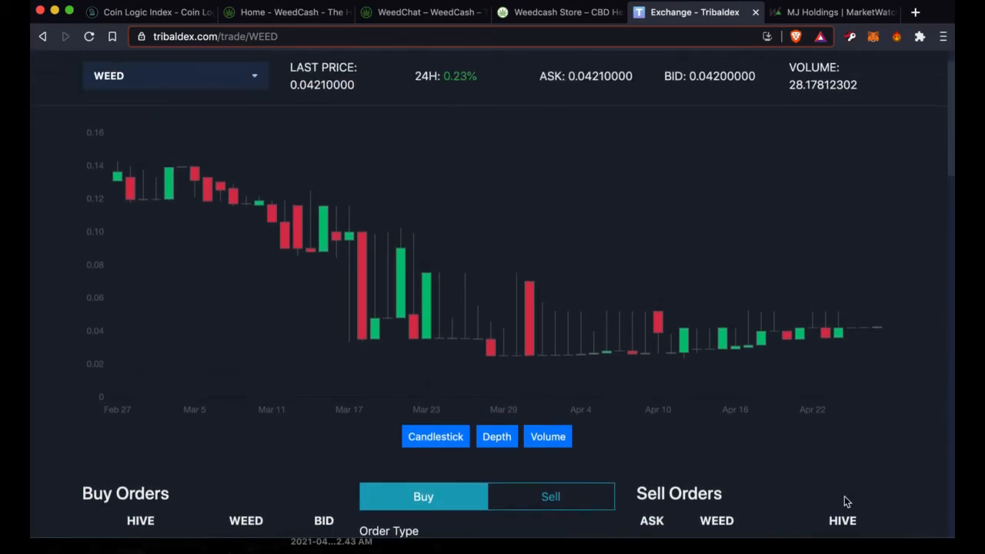
scroll("down", 3)
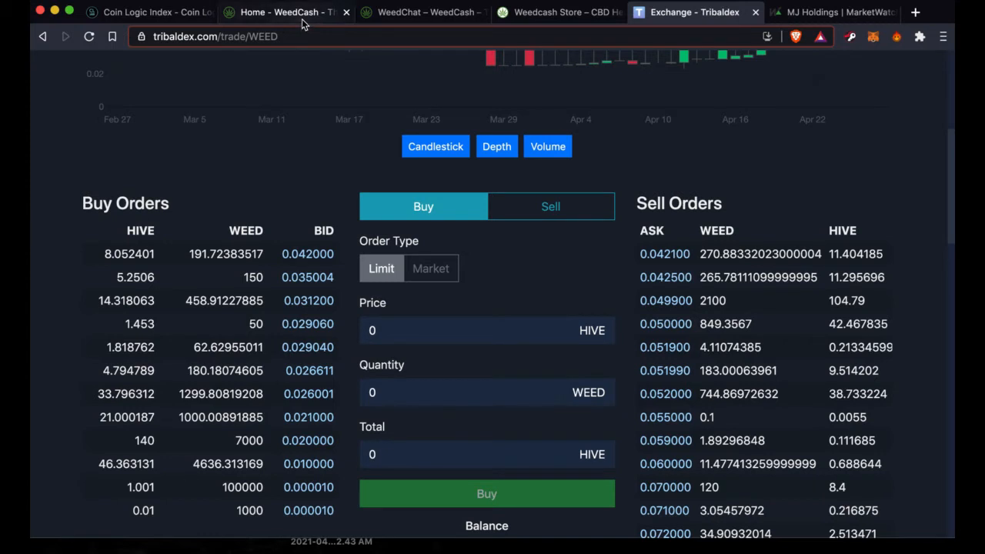
mouse_move(287, 13)
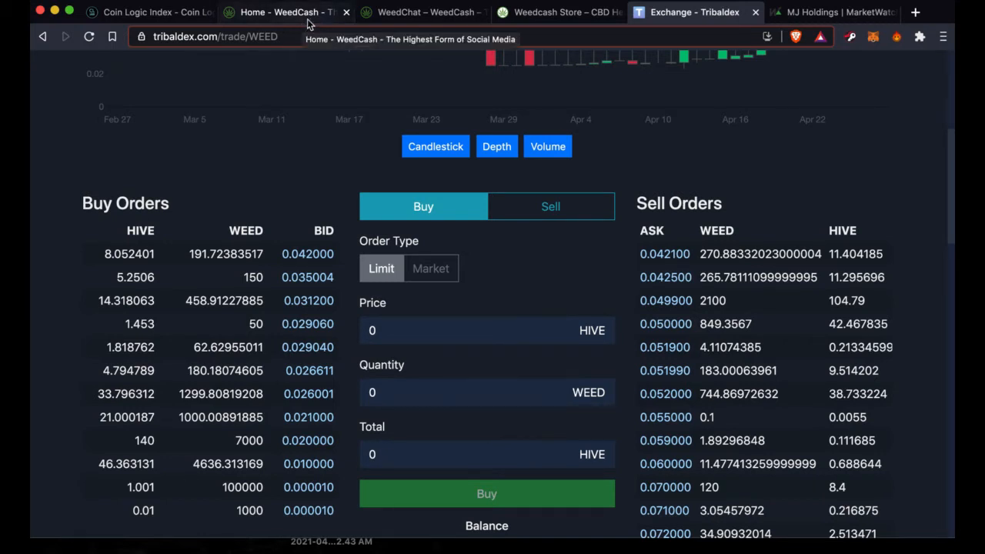
Open the WeedChat community page and look down its feed of recent member updates.
left_click(423, 12)
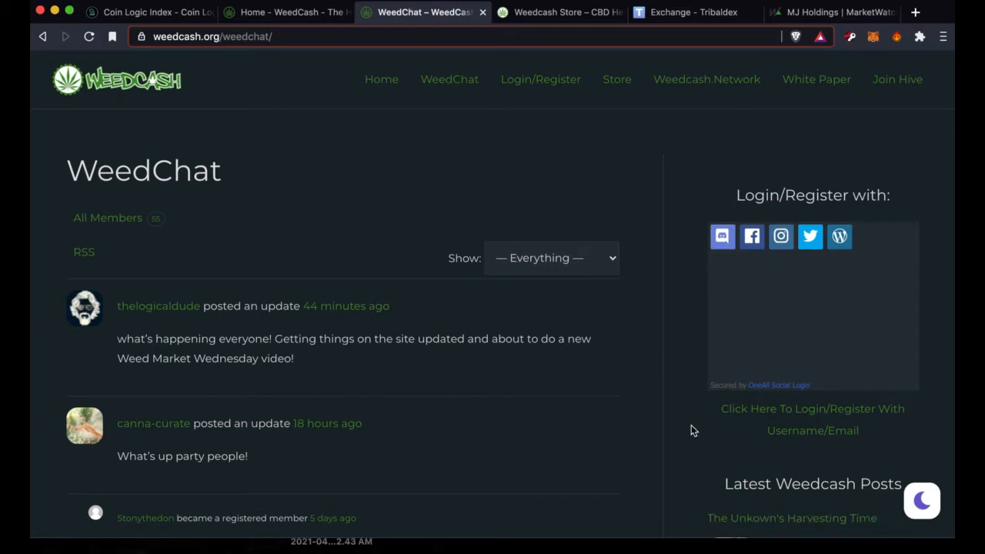
scroll("down", 3)
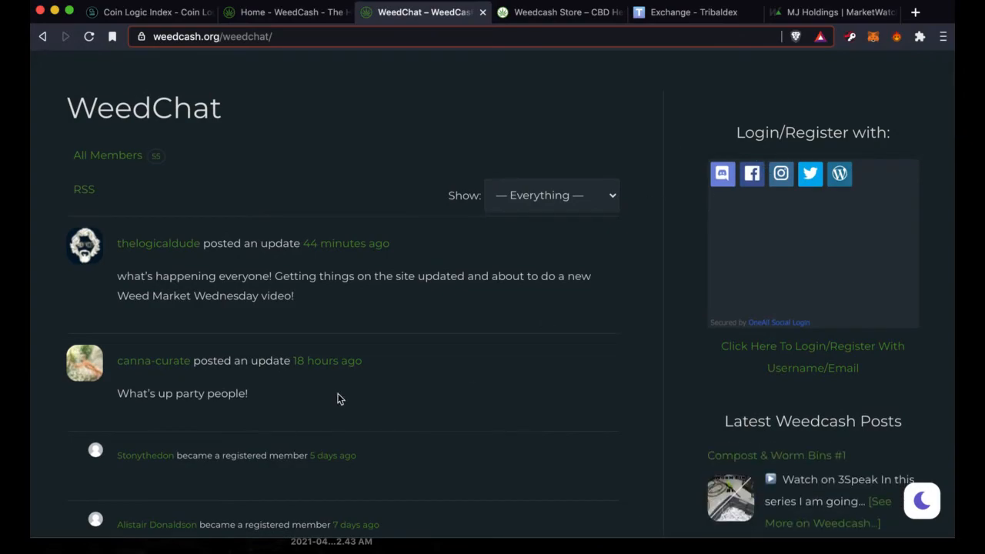
scroll("down", 3)
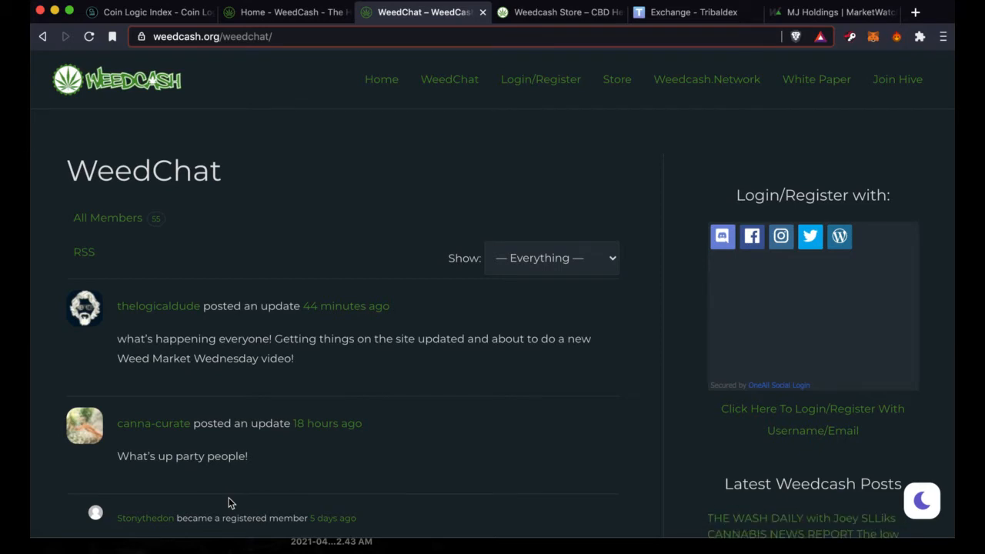
mouse_move(557, 28)
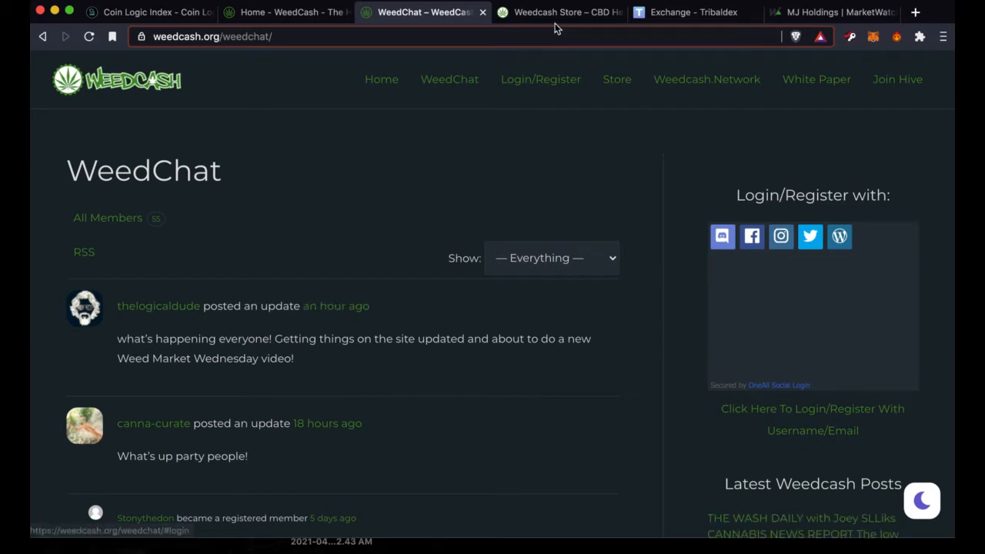
Open the WeedCash store and browse its category tiles and latest products.
left_click(557, 12)
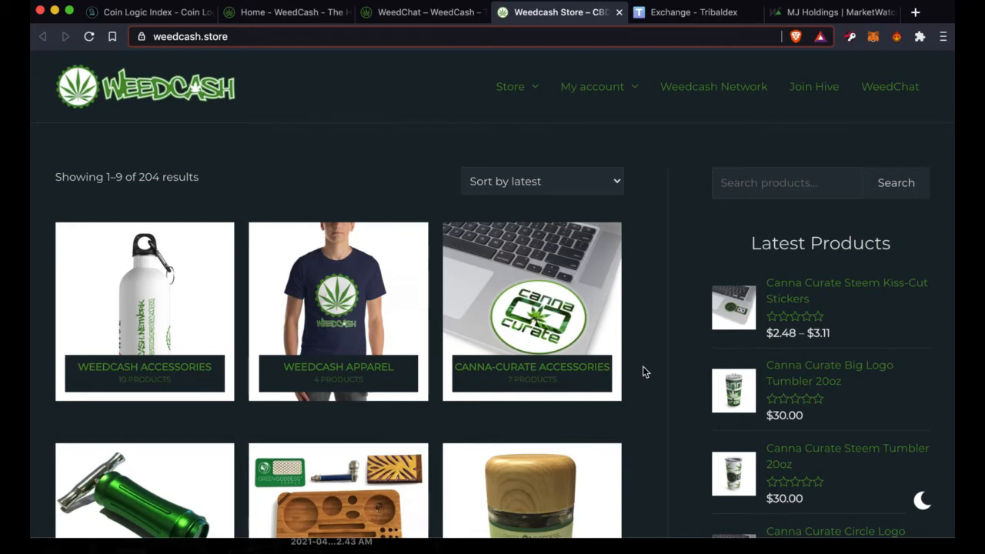
scroll("down", 3)
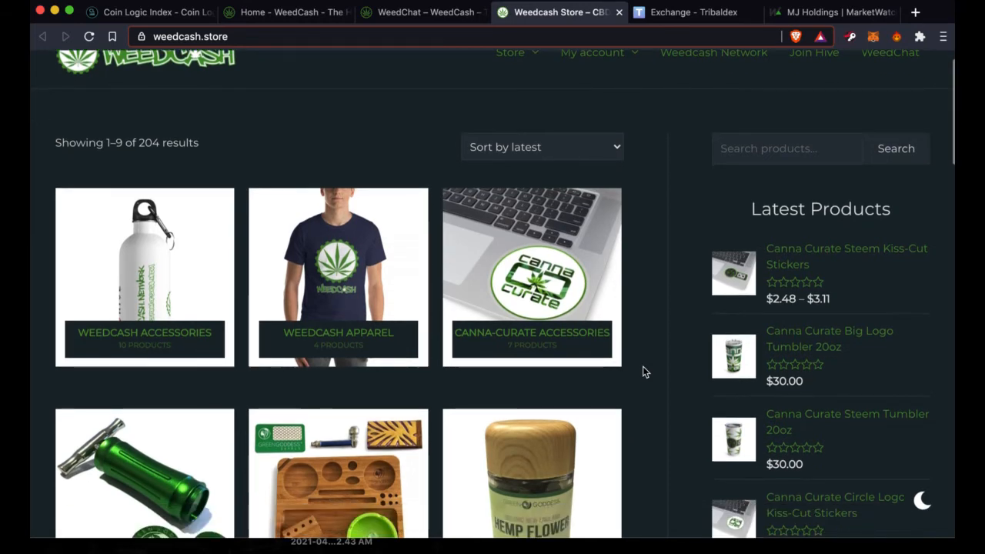
scroll("down", 3)
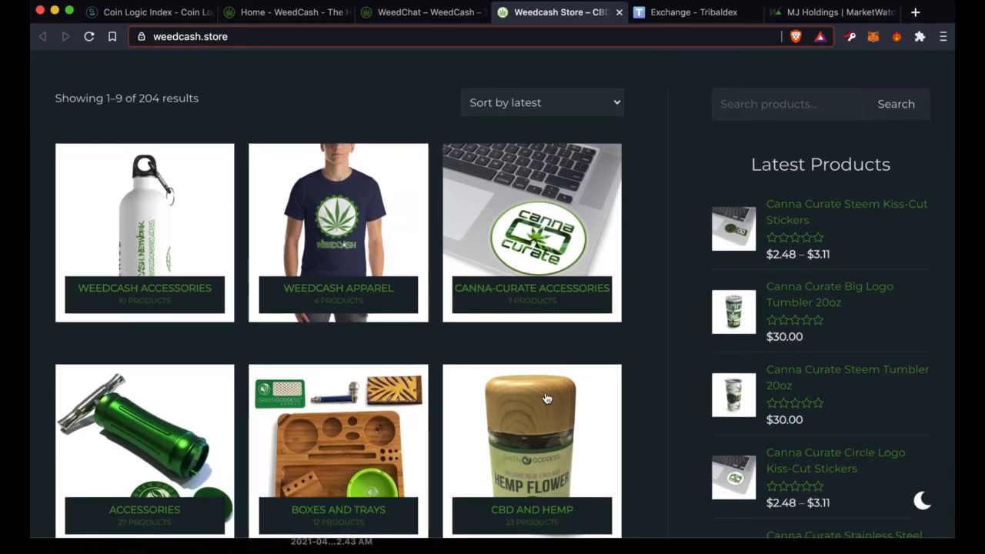
scroll("down", 3)
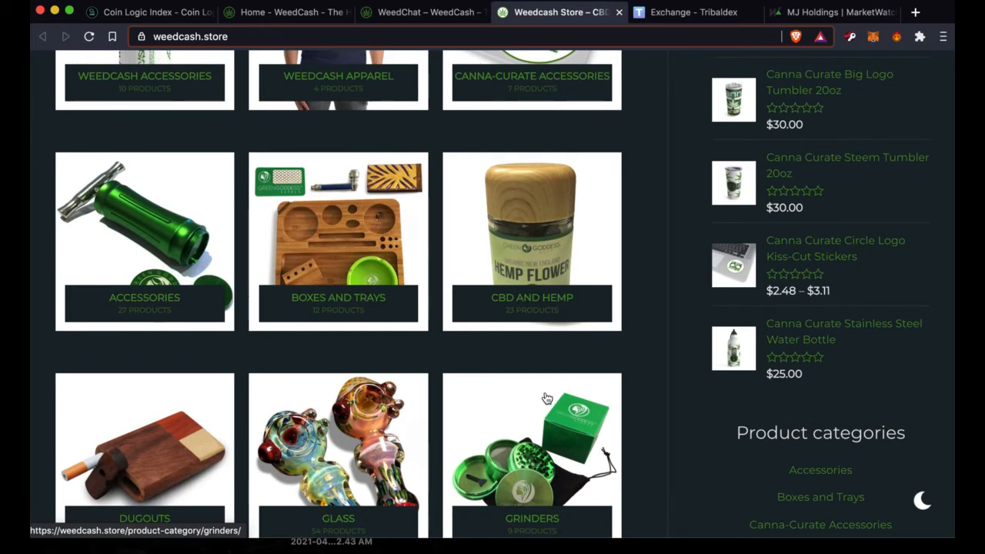
scroll("down", 3)
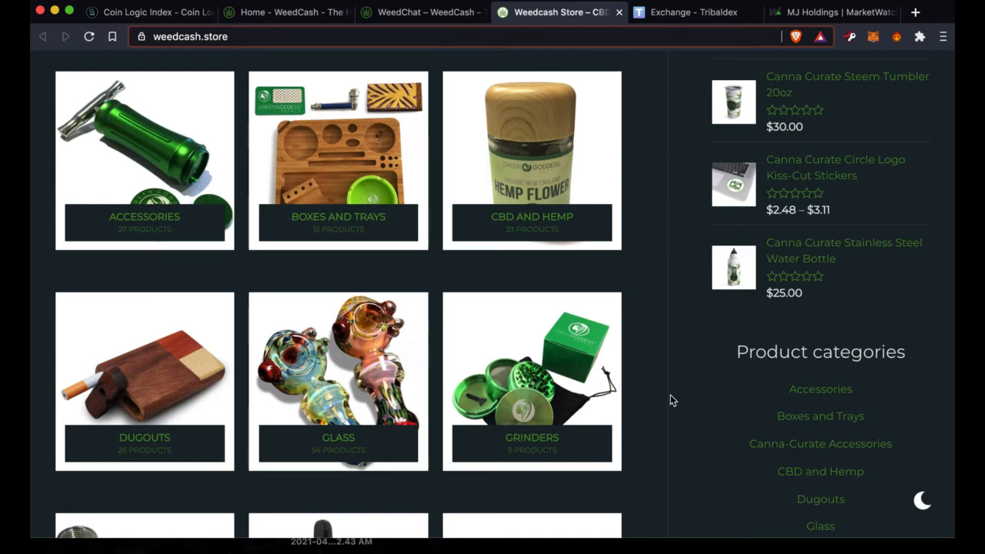
scroll("down", 3)
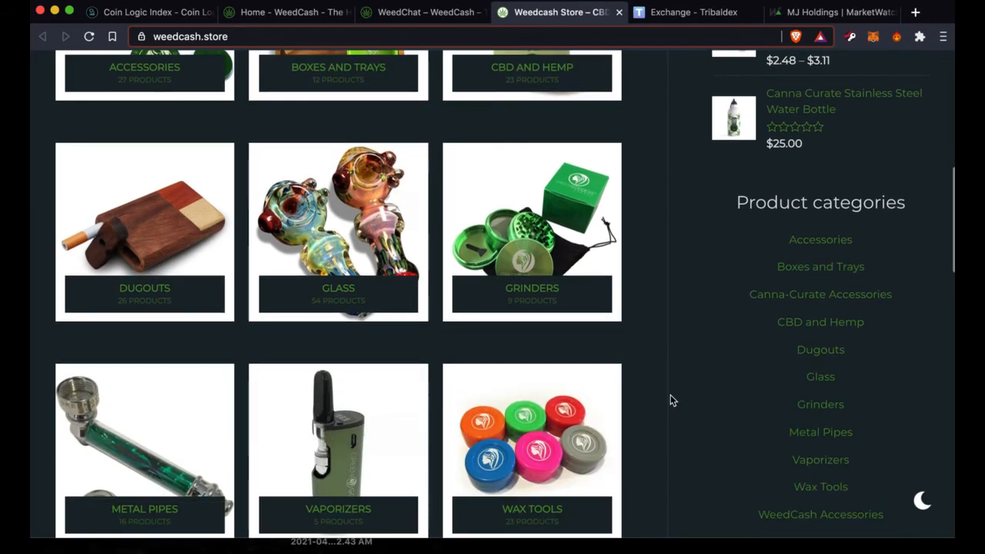
scroll("down", 3)
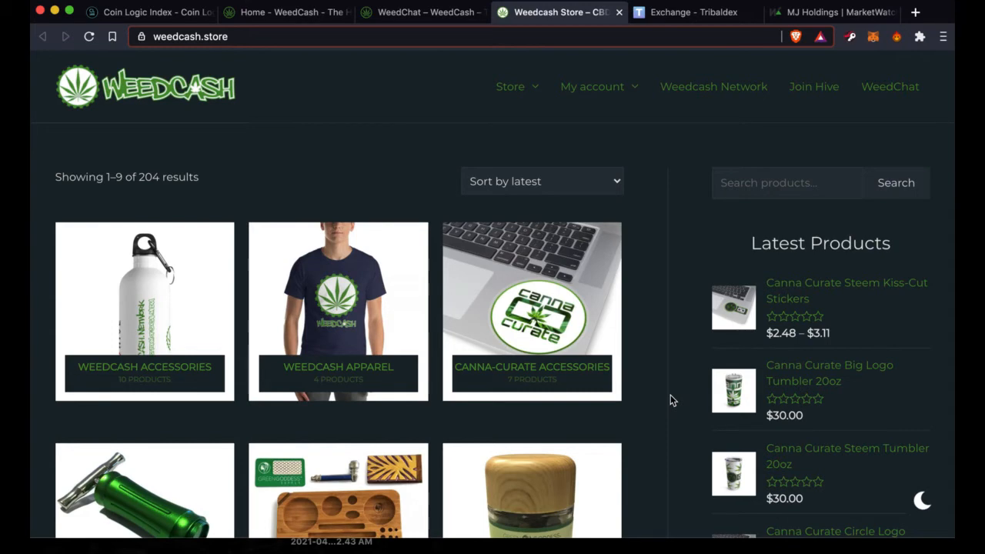
Return to the Tribaldex WEED market and go to the Diesel Pools swap page.
left_click(693, 13)
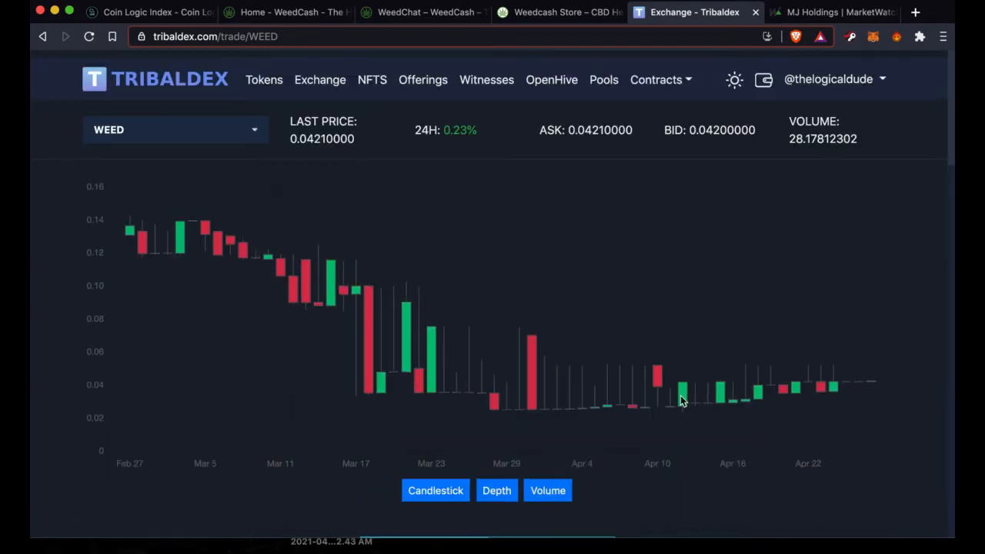
scroll("down", 3)
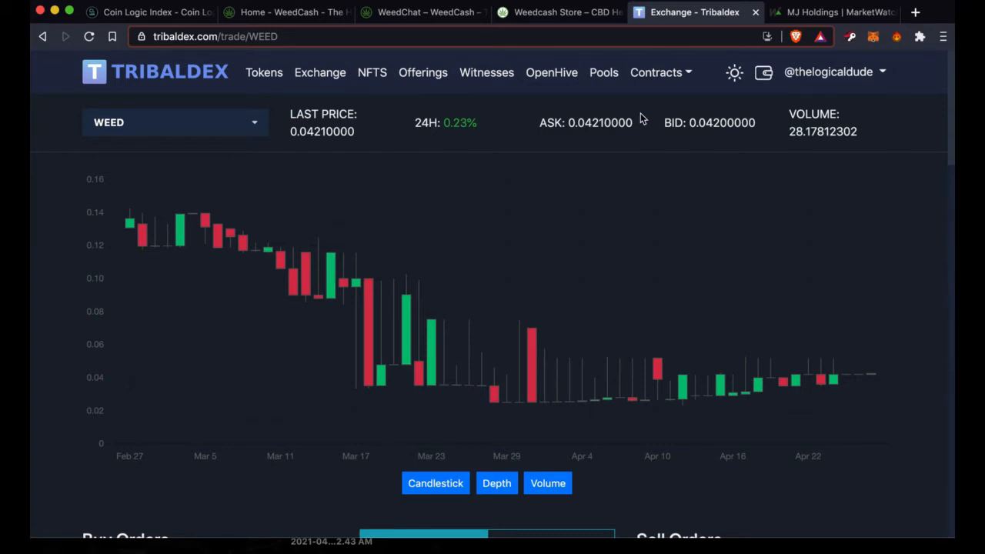
mouse_move(603, 72)
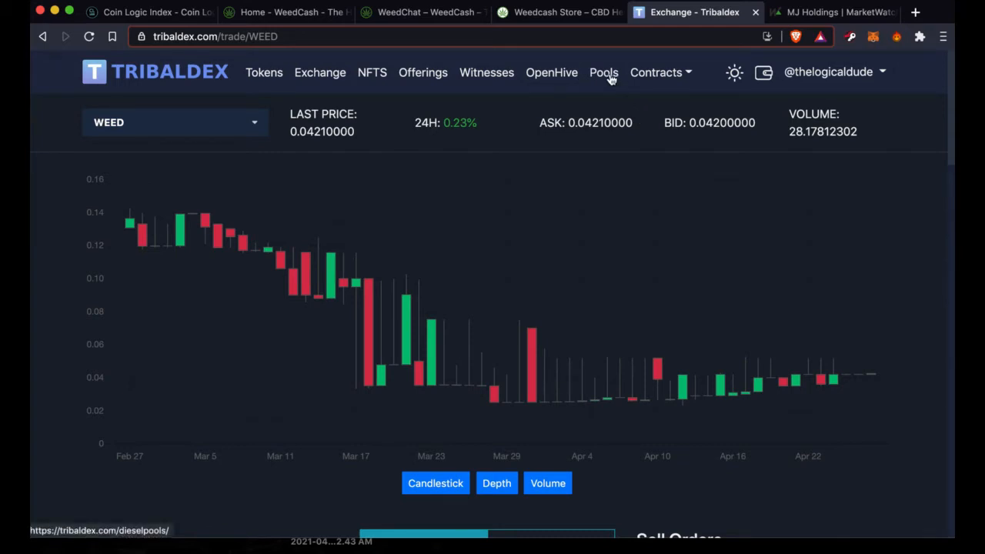
left_click(604, 73)
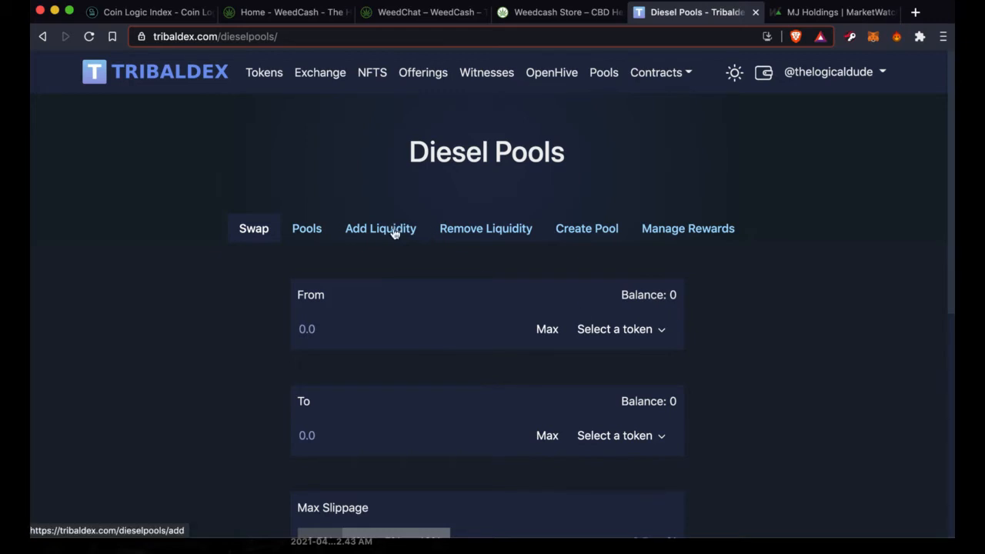
Start adding liquidity to the SWAP.HIVE:WEED pool with the max WEED balance of 55.29519019.
left_click(380, 228)
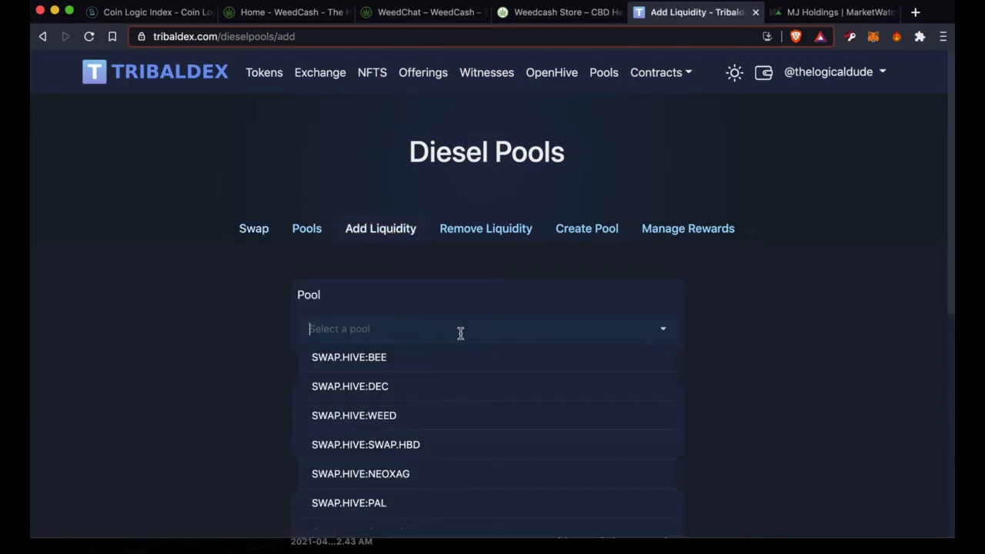
left_click(354, 416)
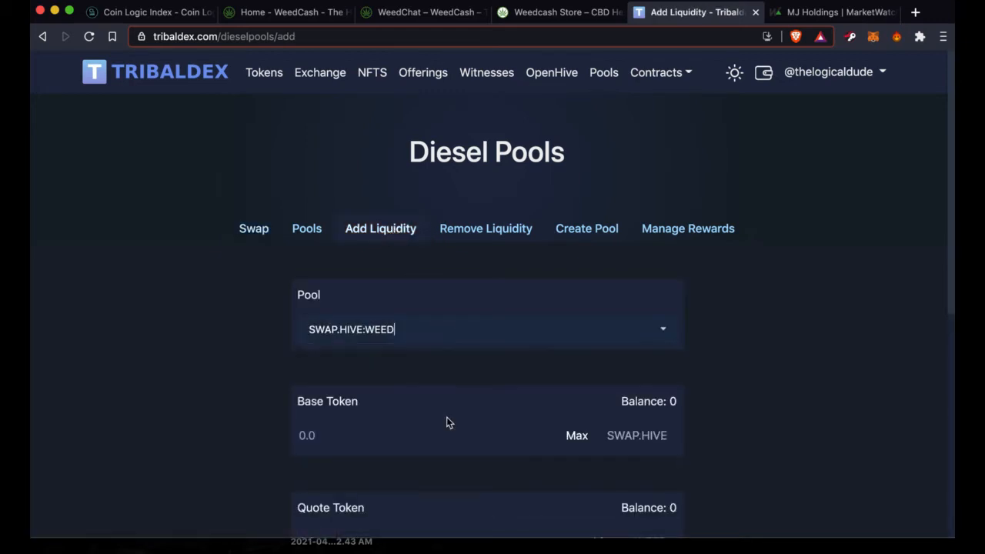
scroll("down", 3)
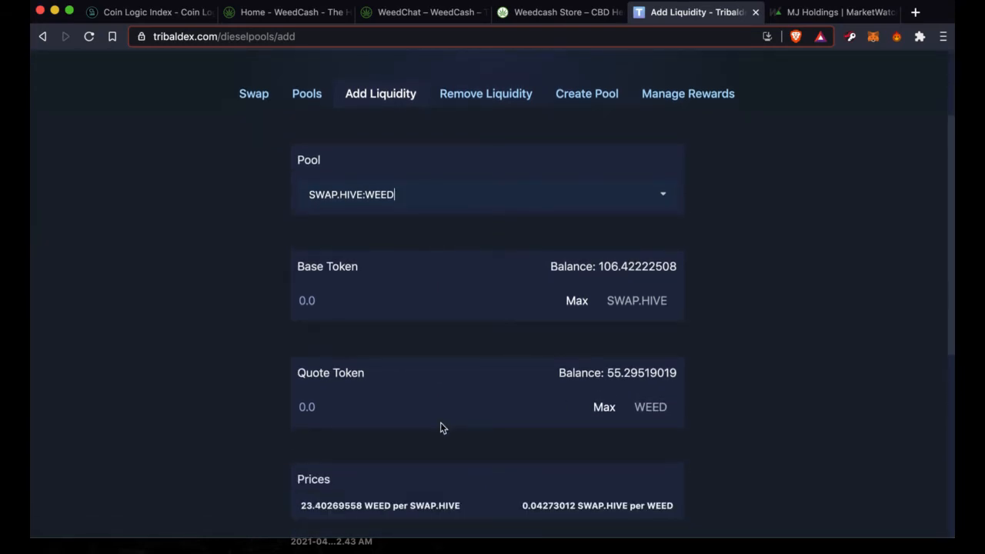
mouse_move(690, 376)
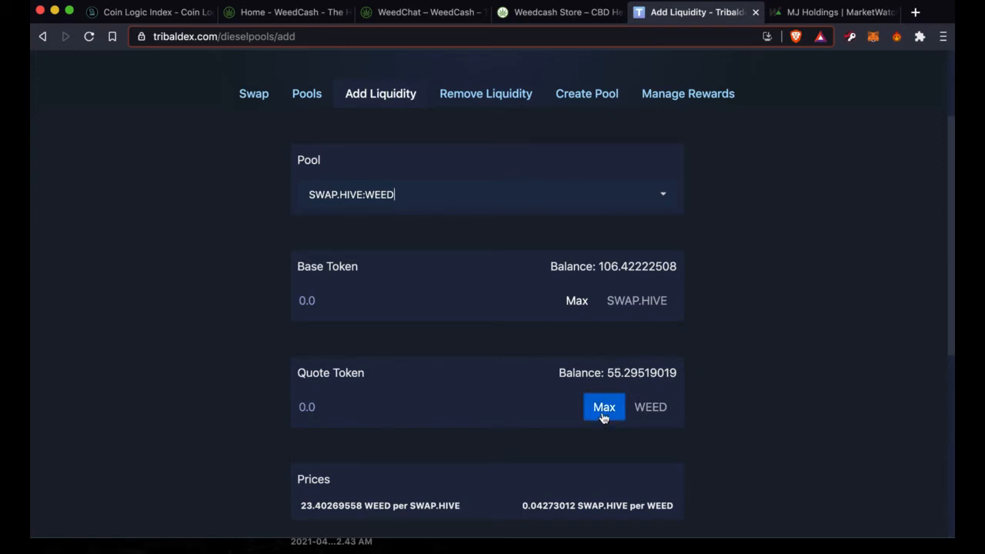
left_click(604, 406)
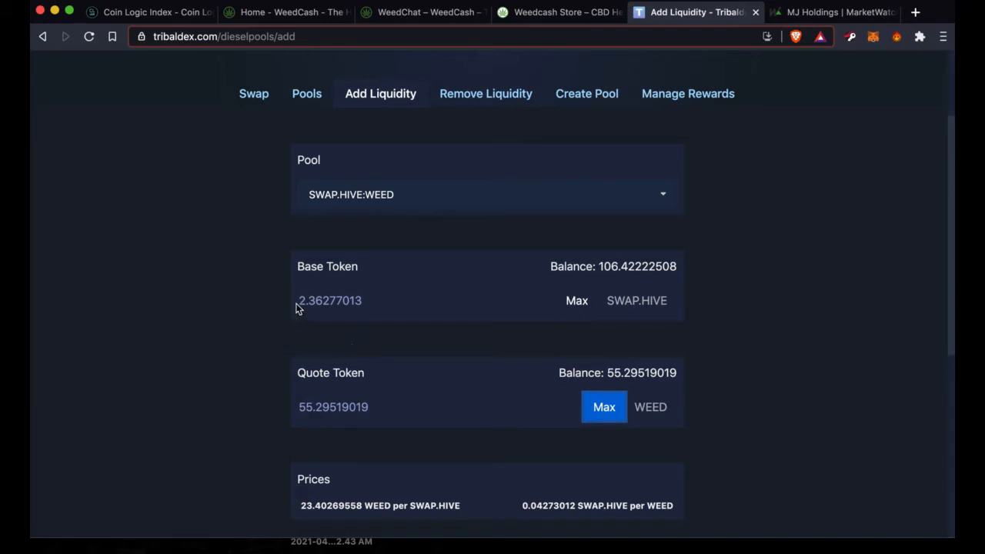
mouse_move(372, 301)
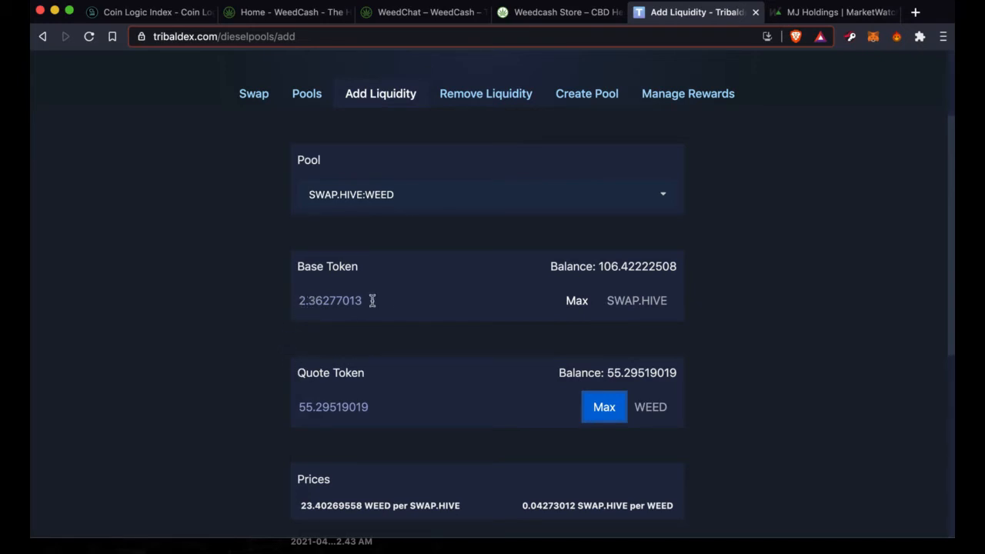
mouse_move(412, 311)
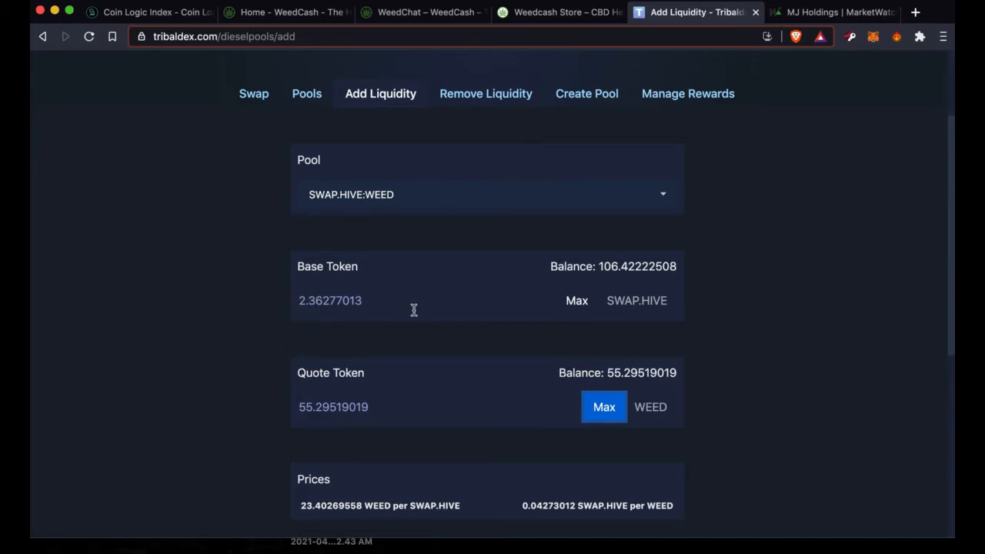
mouse_move(415, 331)
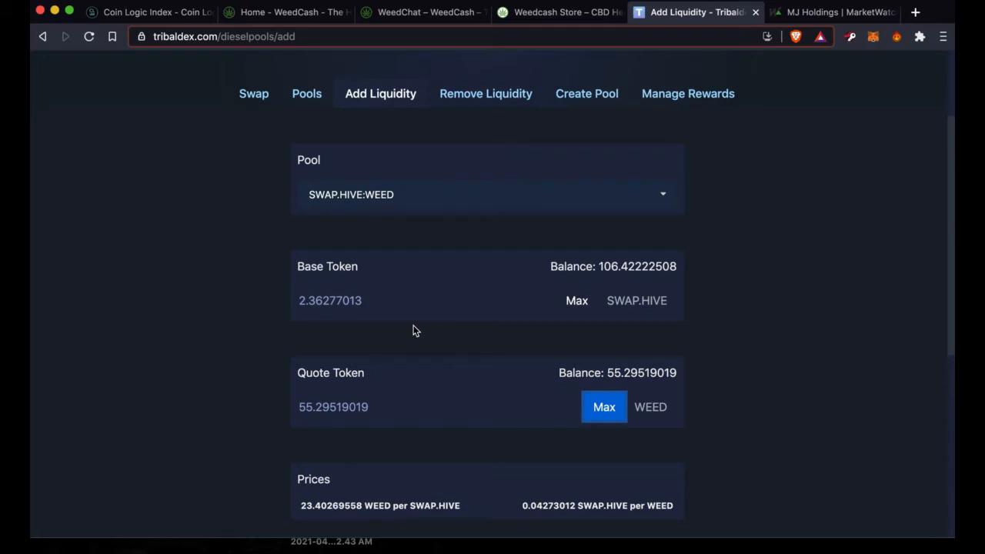
Review the filled SWAP.HIVE amount and pool details further down the form.
scroll("down", 3)
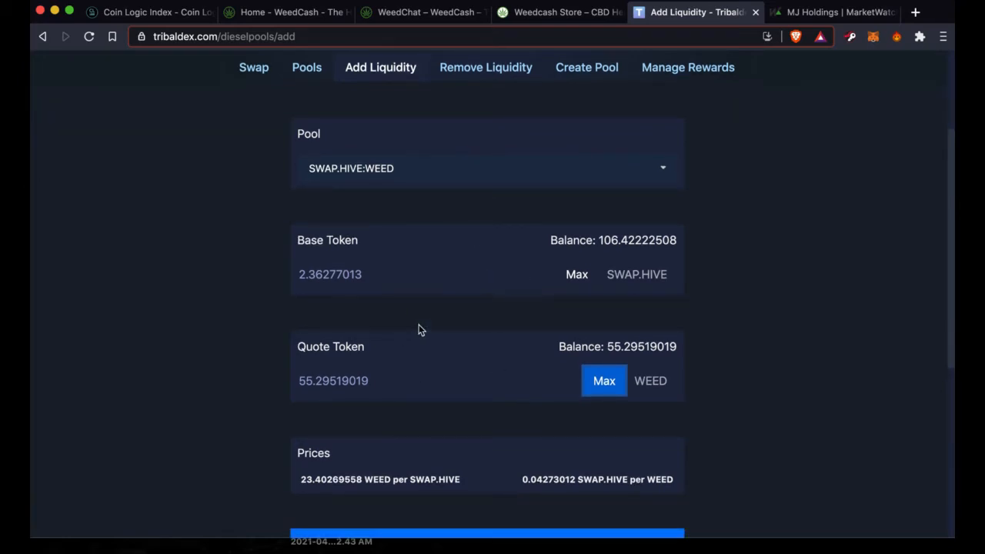
scroll("down", 3)
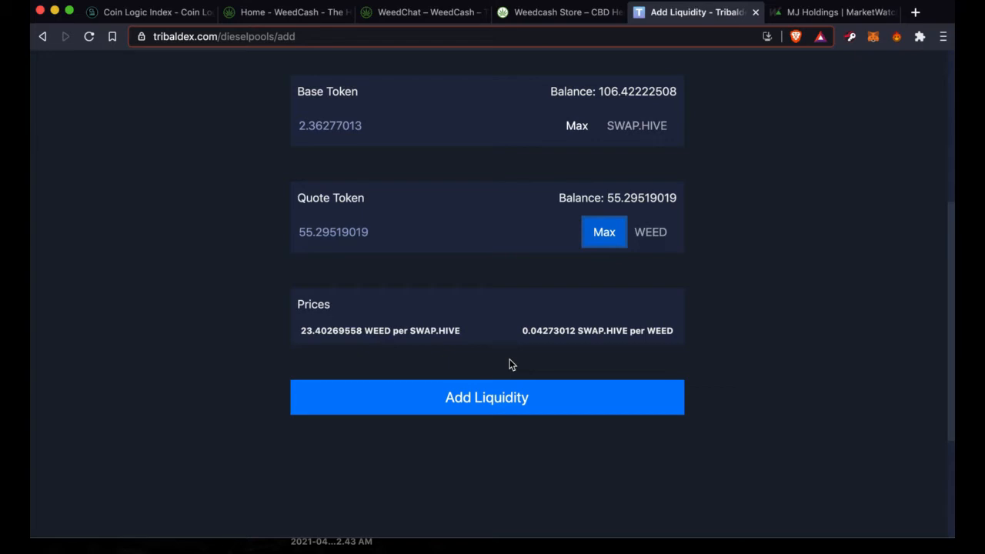
scroll("down", 3)
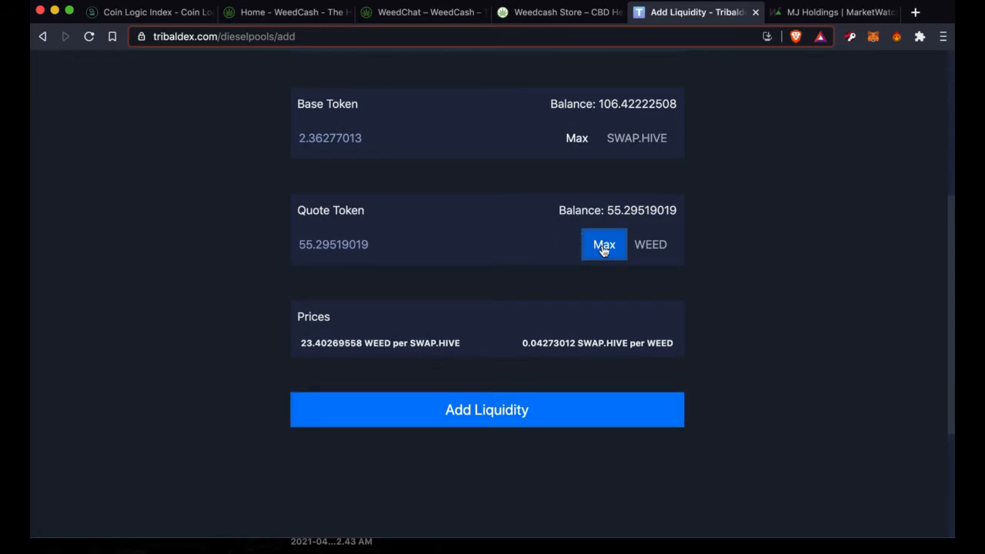
mouse_move(502, 422)
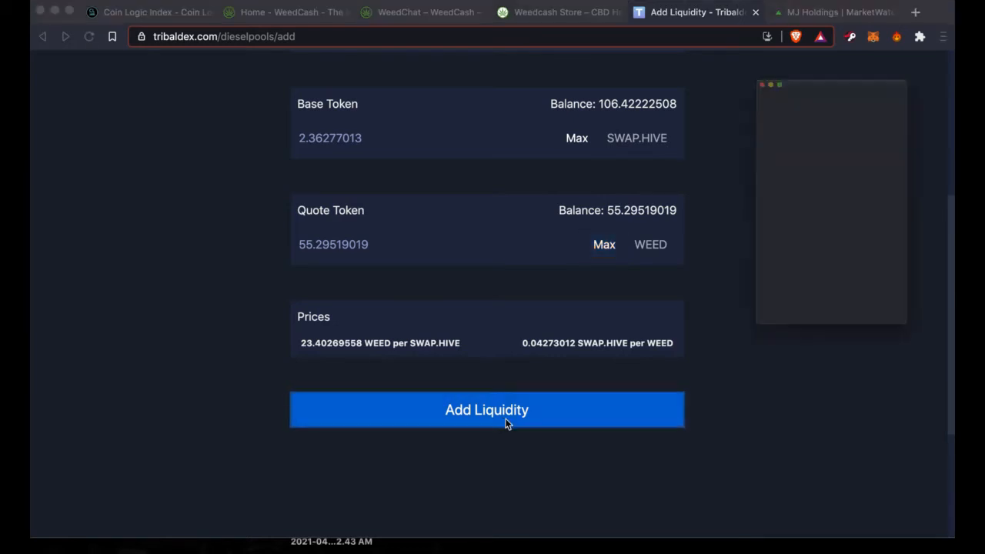
Confirm the SWAP.HIVE:WEED liquidity addition, dismiss the success toast, and move to the MarketWatch MJ tab.
left_click(487, 410)
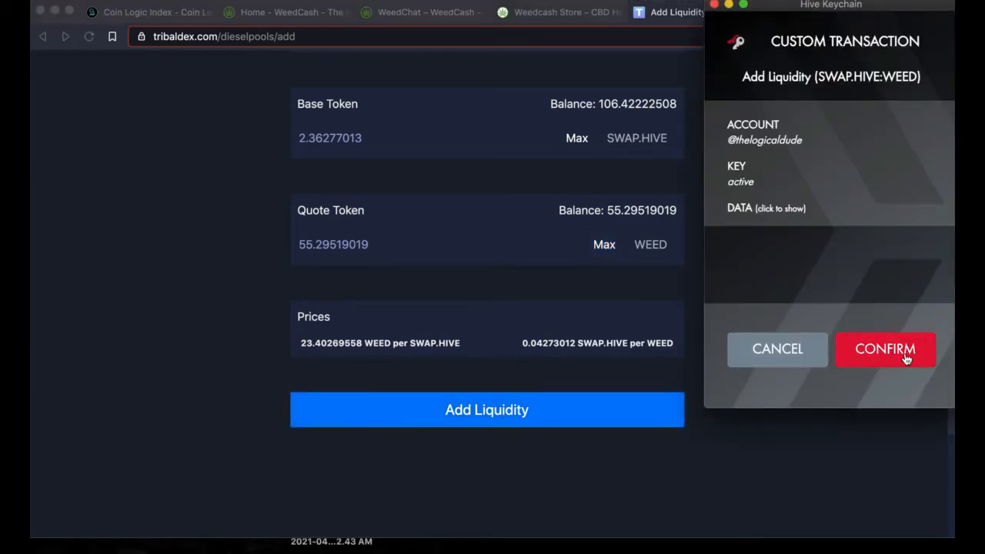
left_click(885, 348)
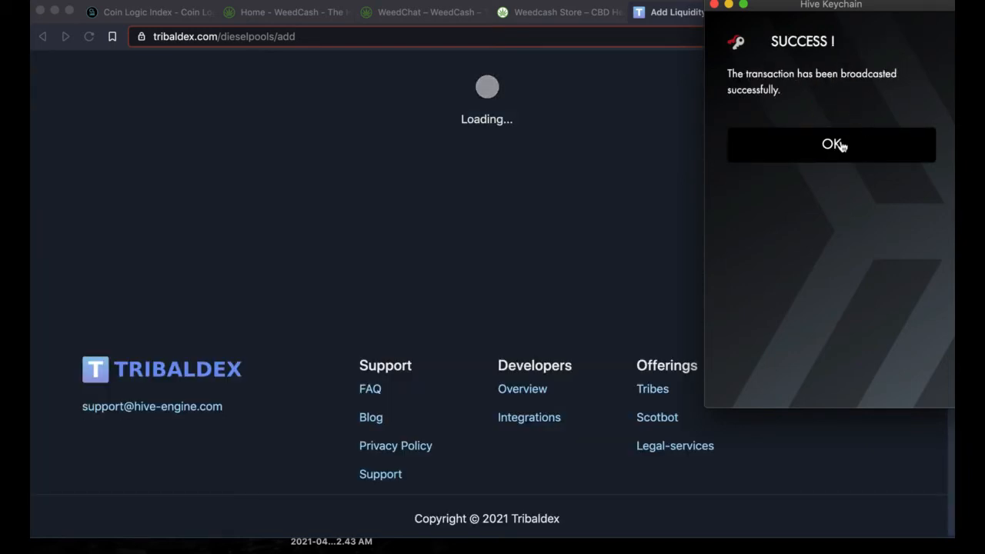
left_click(832, 144)
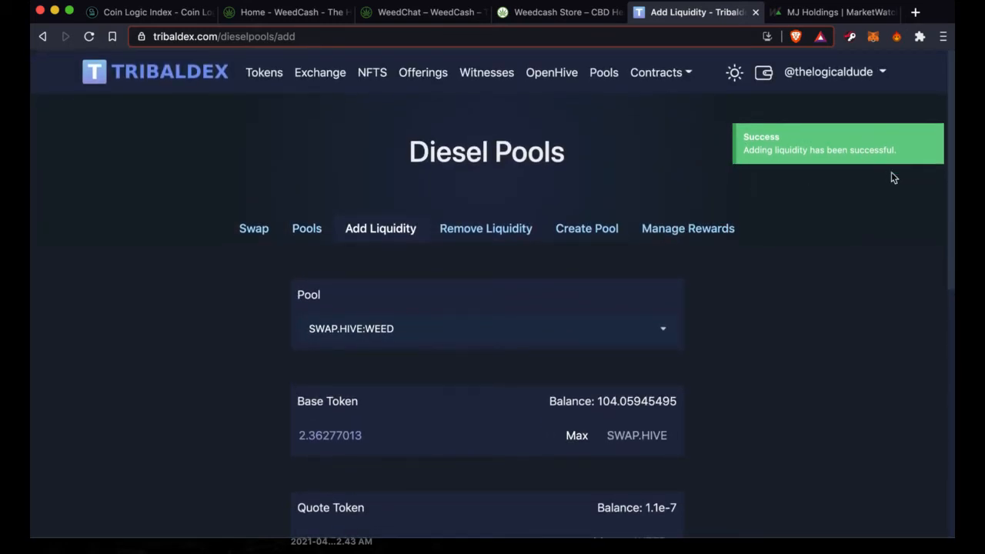
mouse_move(302, 183)
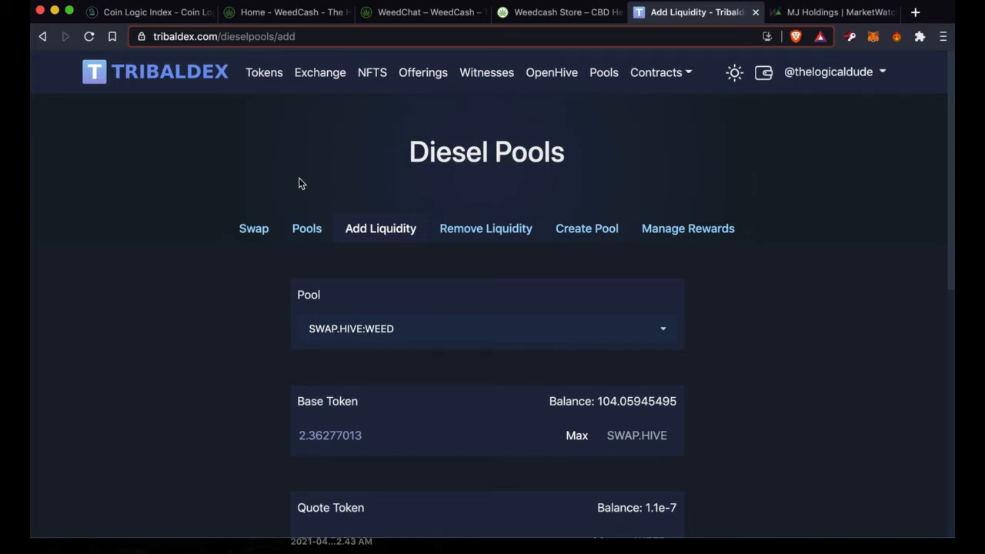
left_click(832, 13)
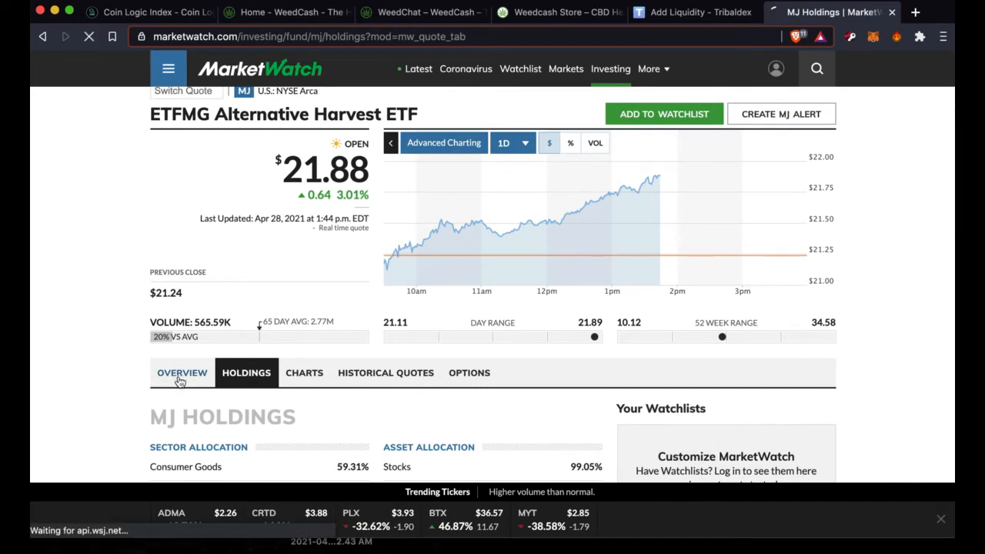
Show the MJ ETF's Overview with its key data and Lipper Leader rankings.
left_click(182, 373)
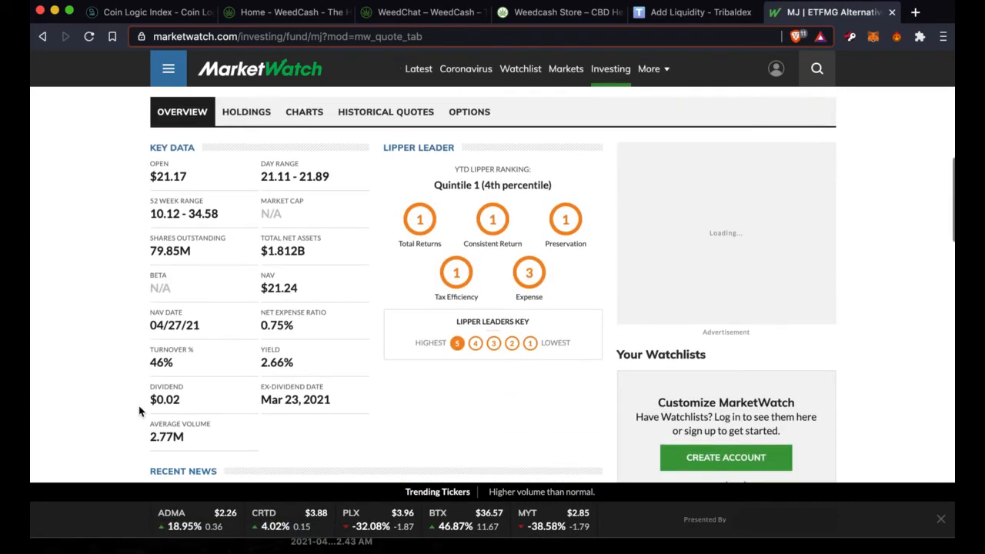
scroll("down", 3)
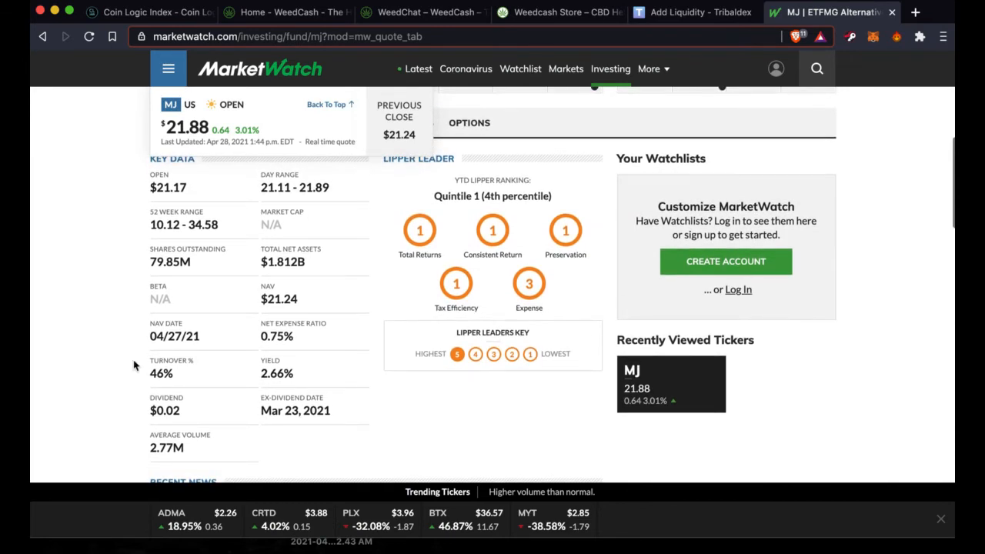
mouse_move(338, 185)
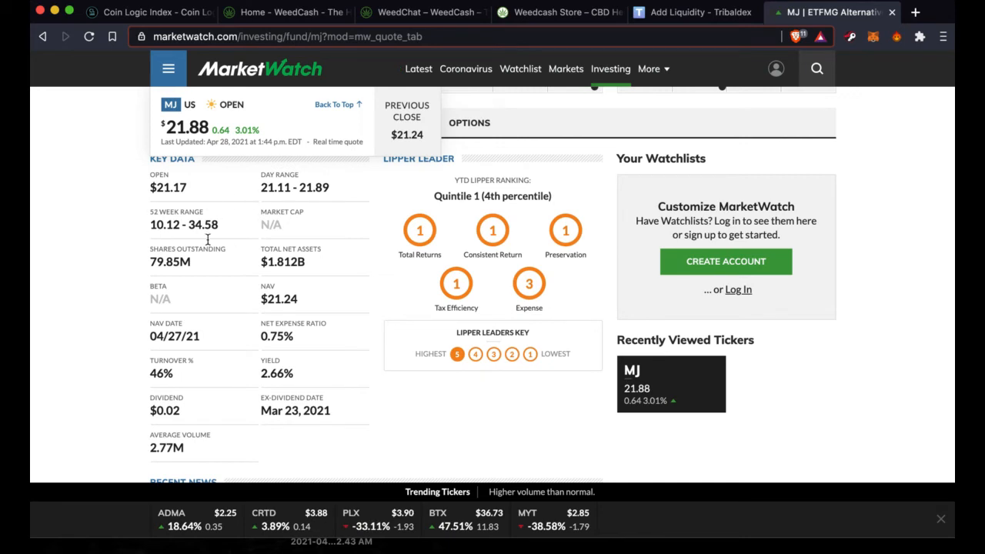
mouse_move(123, 214)
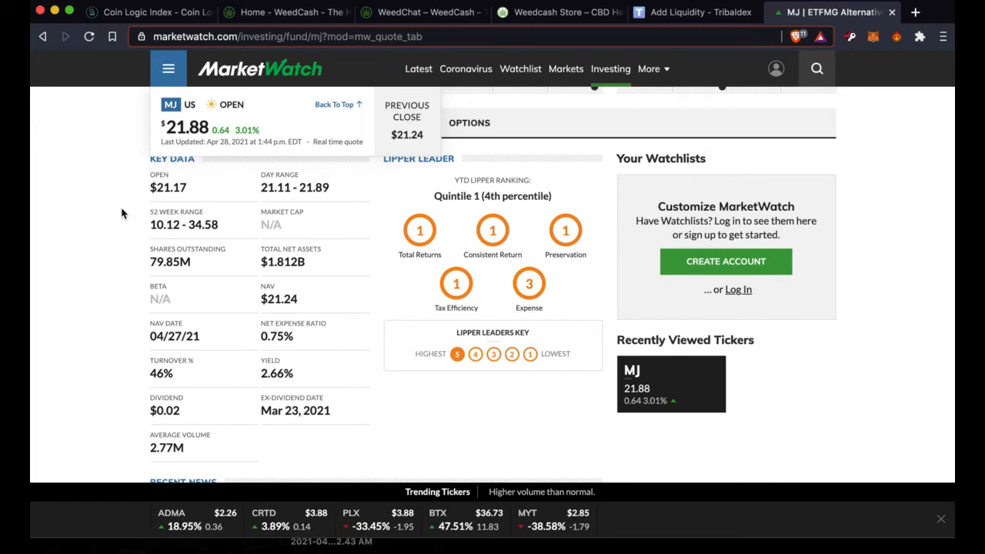
scroll("down", 3)
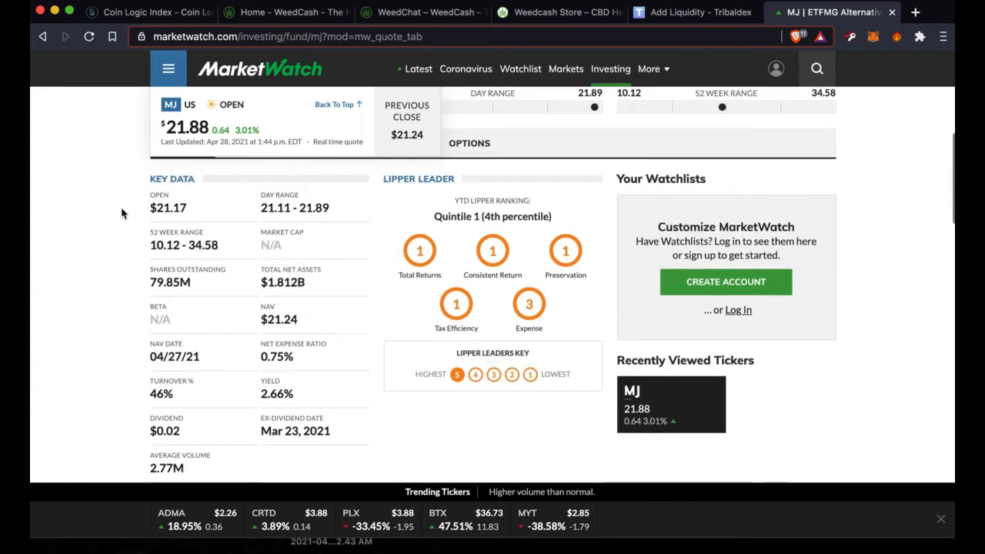
Scroll the MJ ETF page back to its holdings view with the $21.91 quote and intraday chart.
scroll("down", 3)
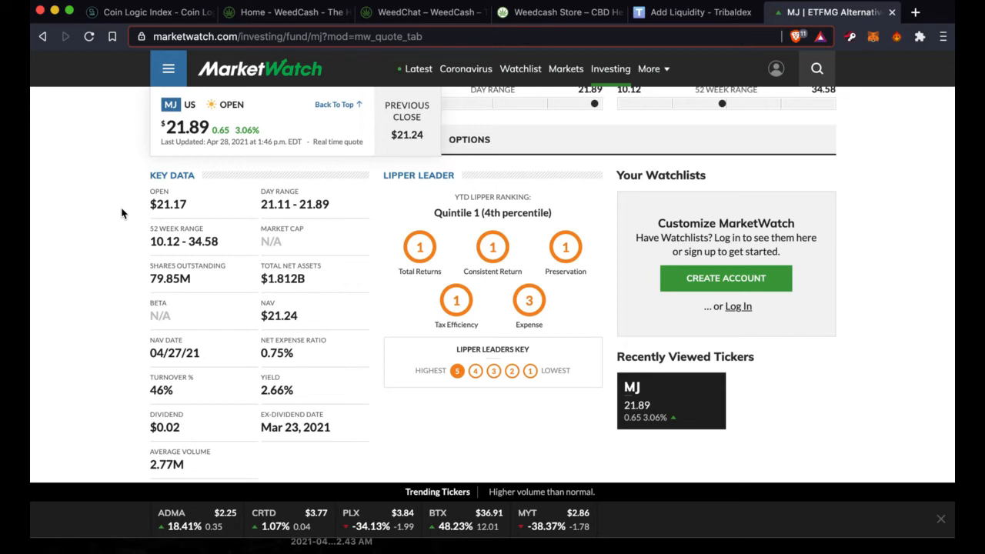
scroll("down", 3)
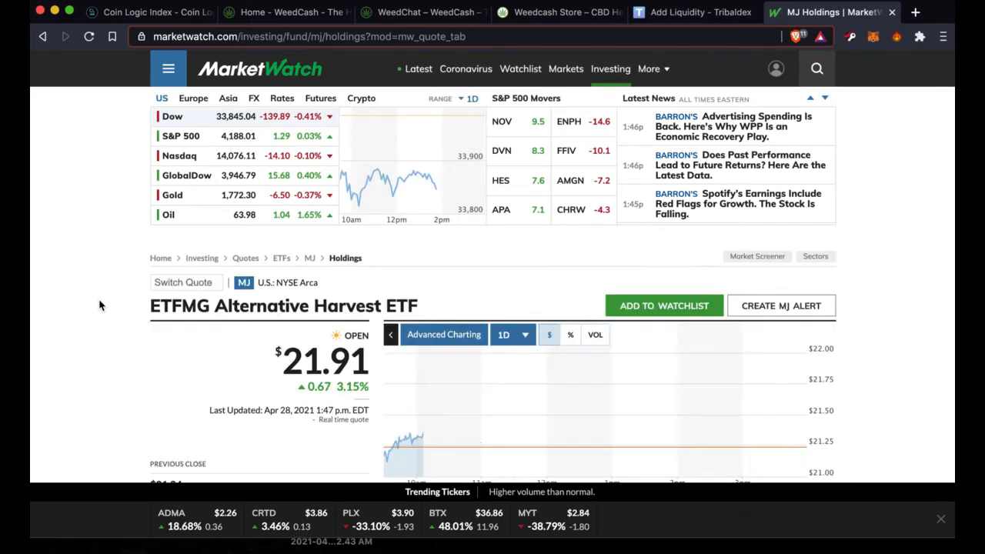
scroll("down", 3)
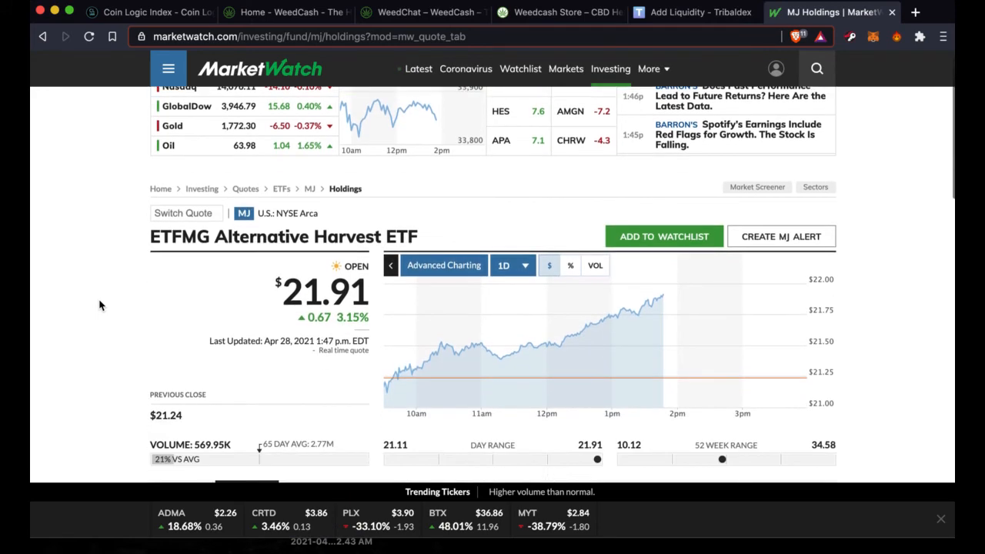
Scroll past Sector Allocation to the Top 25 Holdings led by GW Pharmaceuticals at 10.33%.
scroll("down", 3)
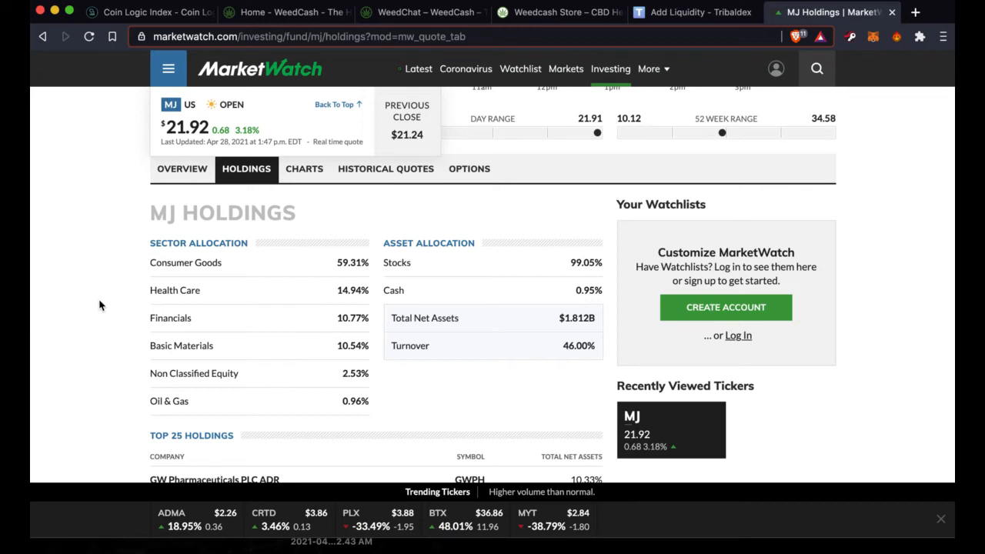
scroll("down", 3)
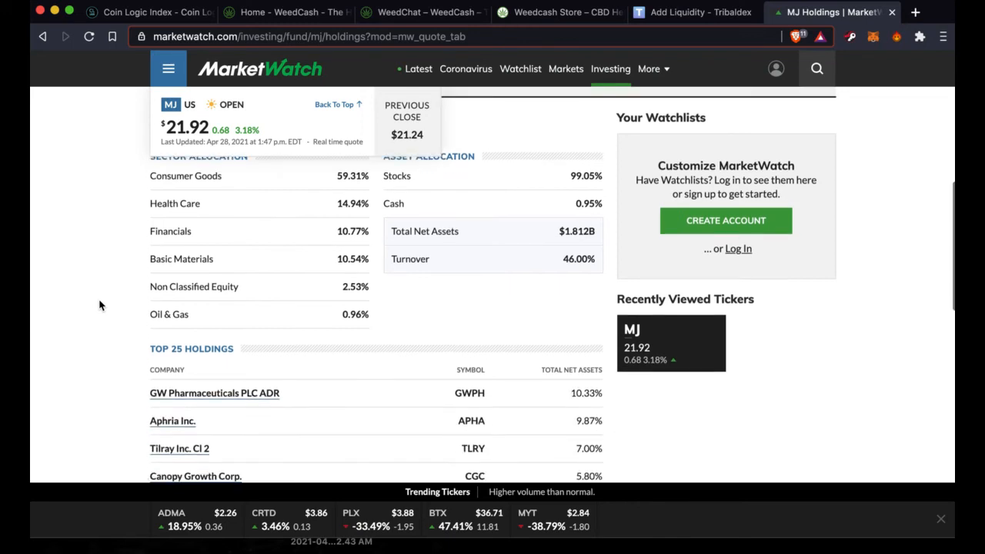
scroll("down", 3)
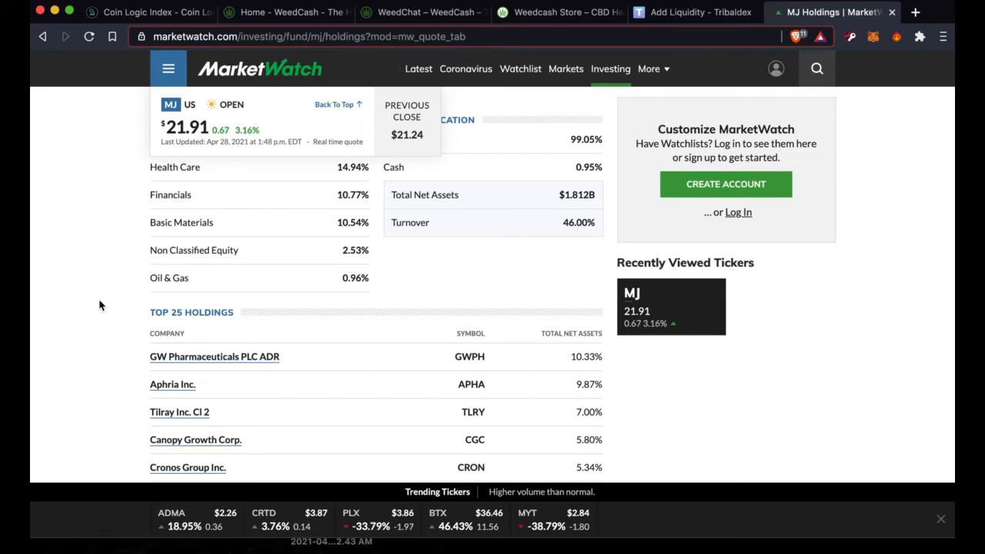
scroll("down", 3)
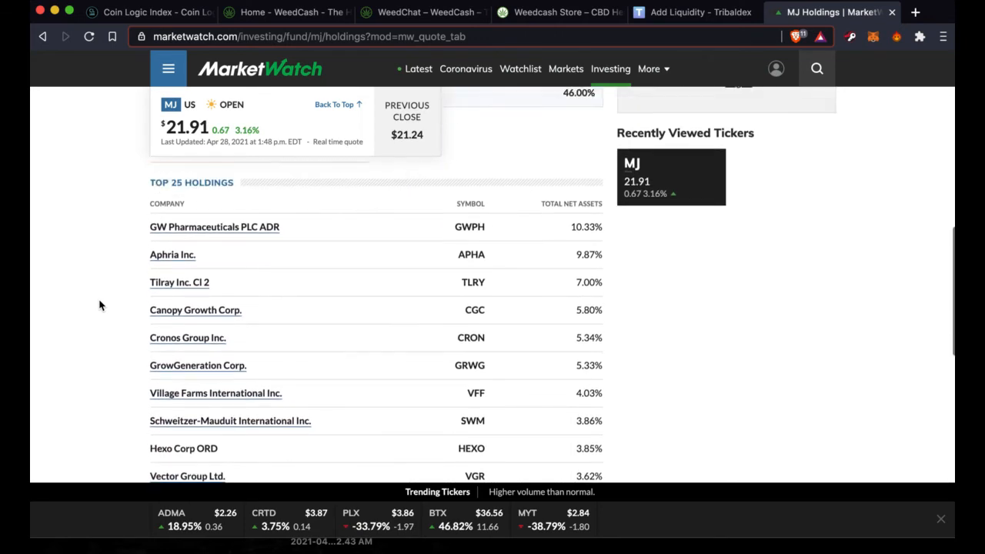
scroll("down", 3)
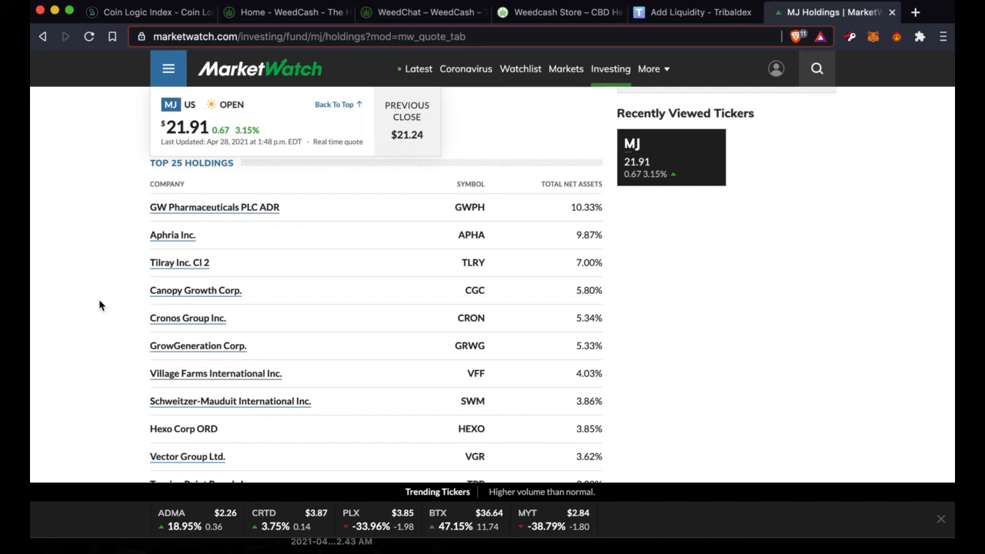
scroll("down", 3)
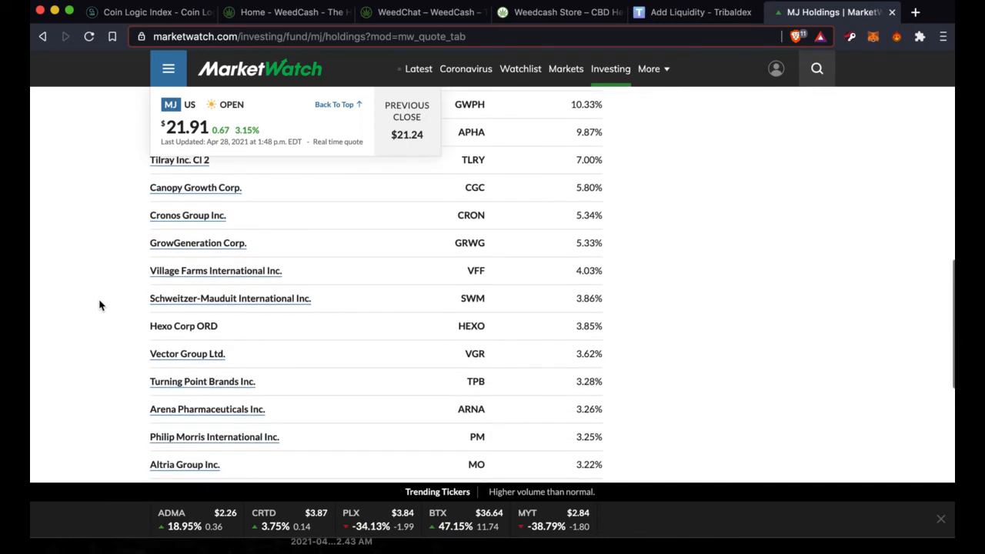
scroll("down", 3)
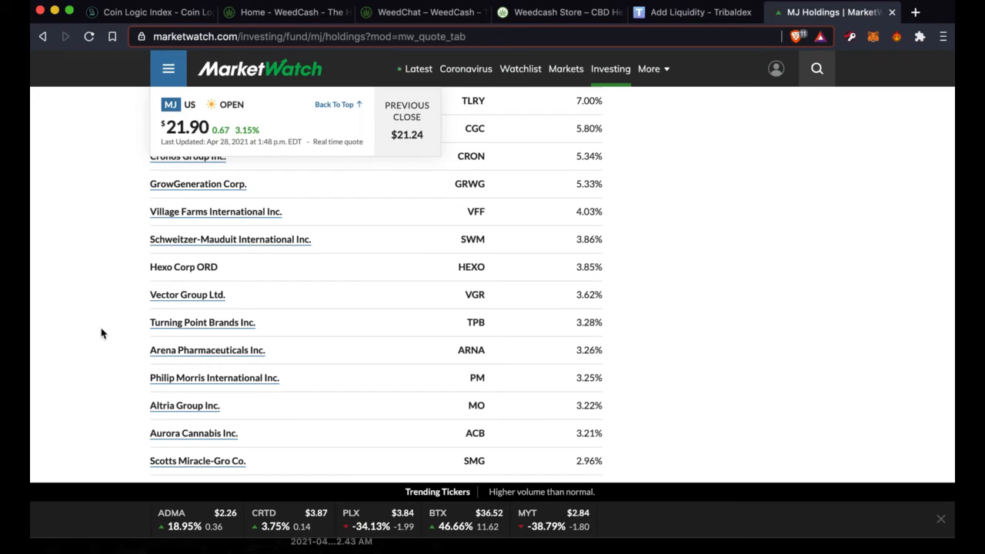
scroll("down", 3)
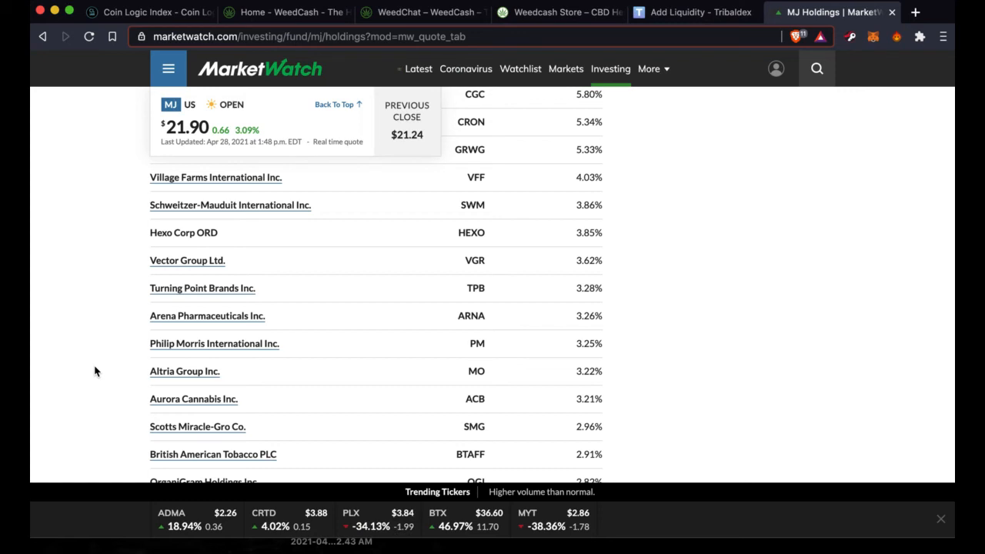
scroll("down", 3)
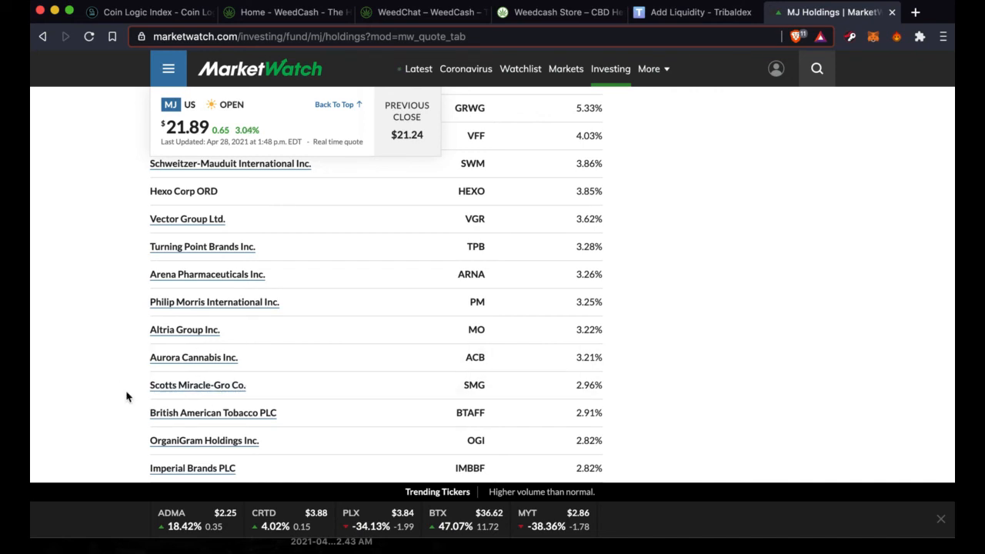
mouse_move(118, 388)
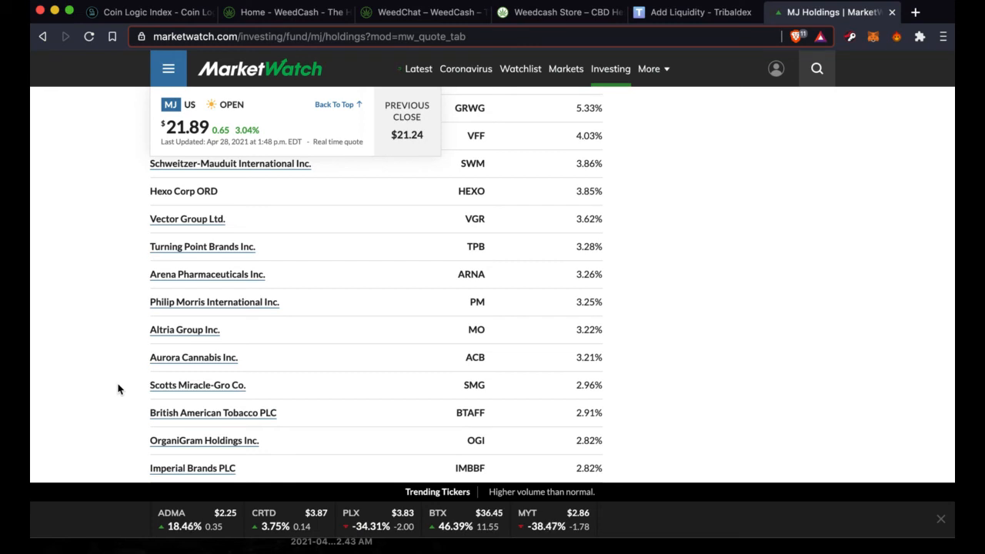
scroll("down", 3)
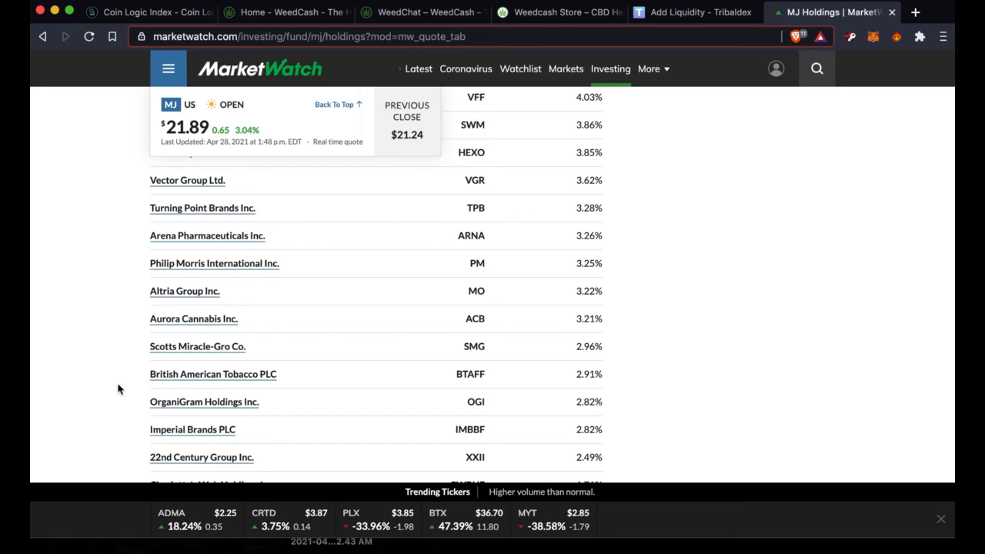
scroll("down", 3)
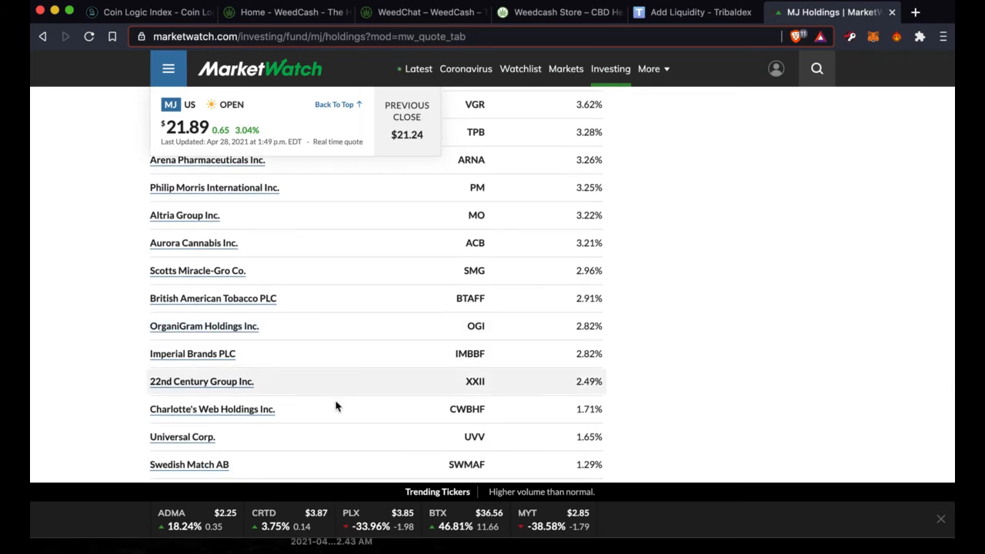
scroll("down", 3)
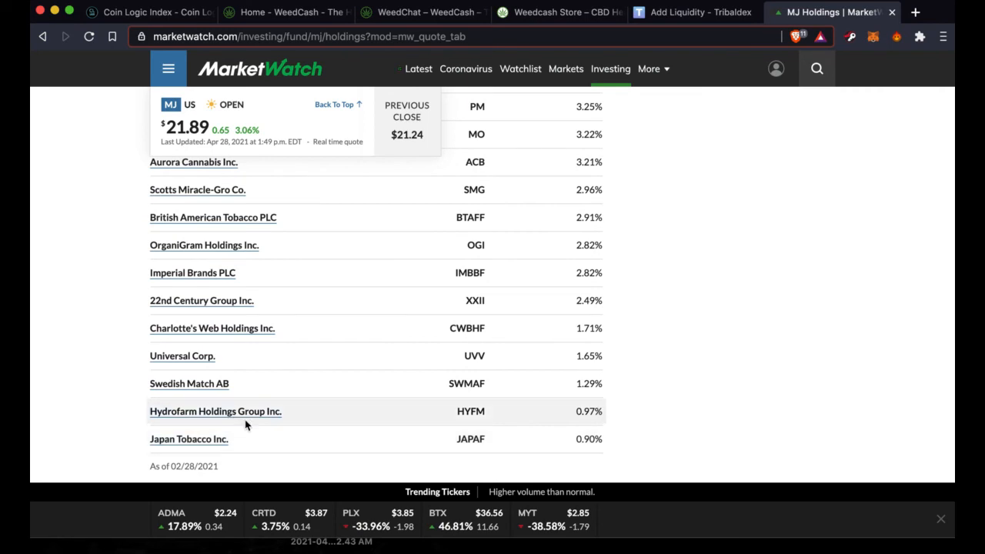
mouse_move(111, 319)
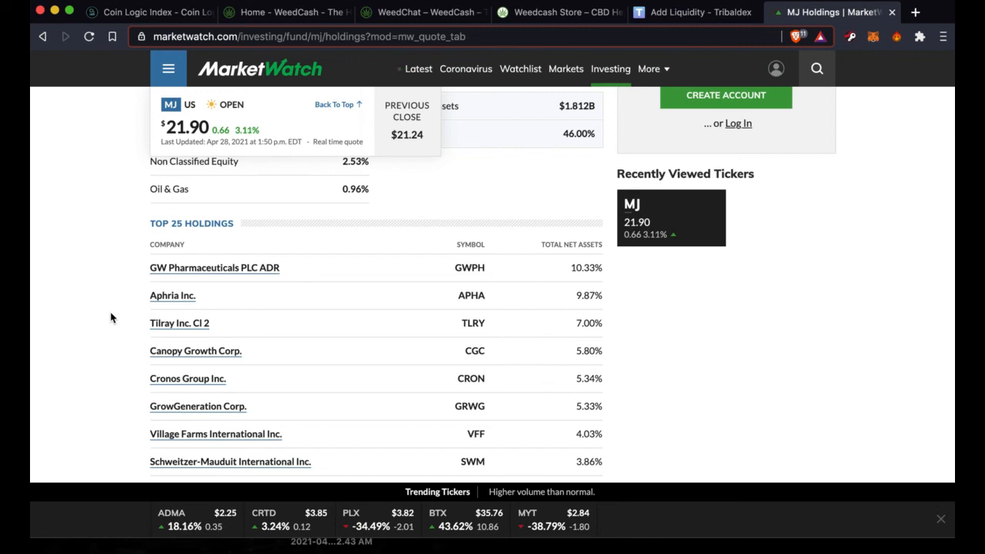
mouse_move(850, 92)
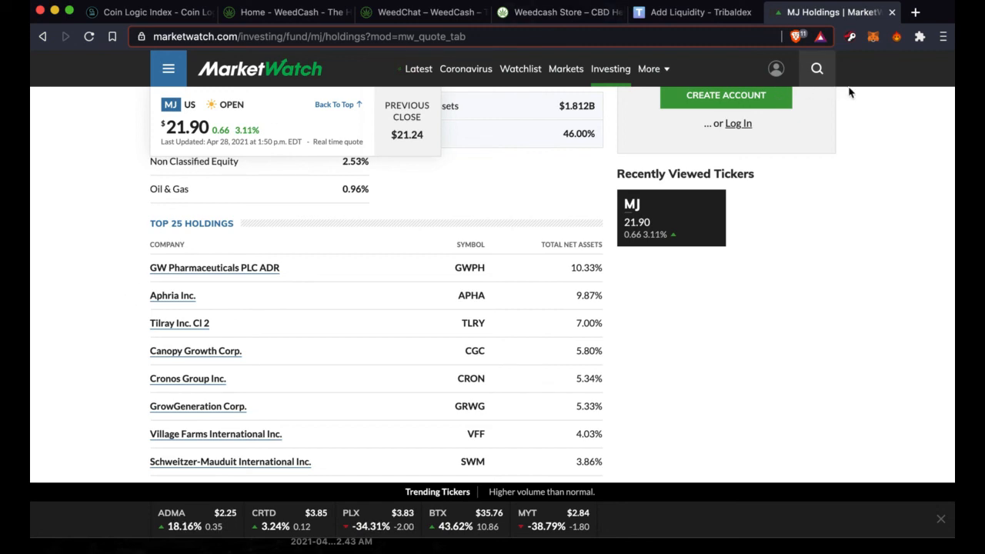
mouse_move(870, 240)
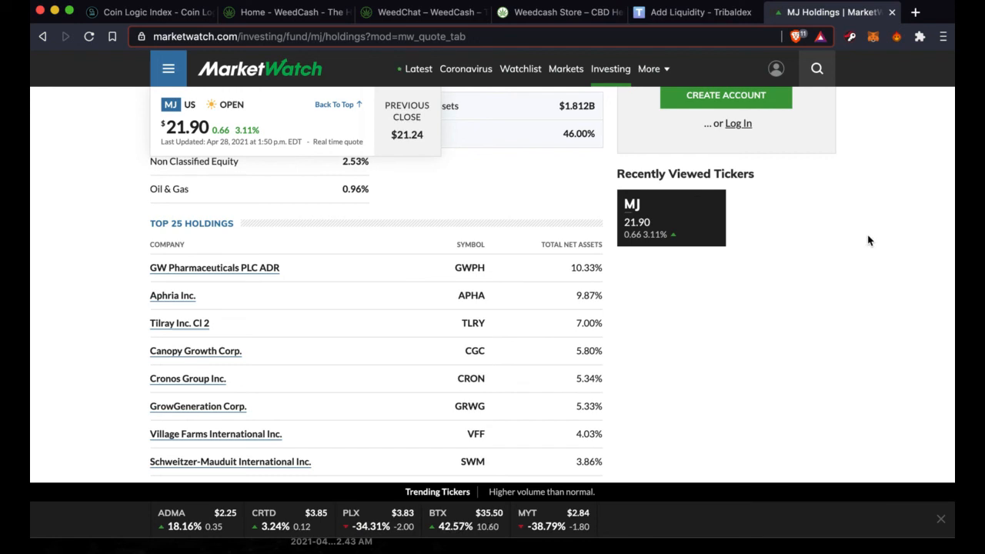